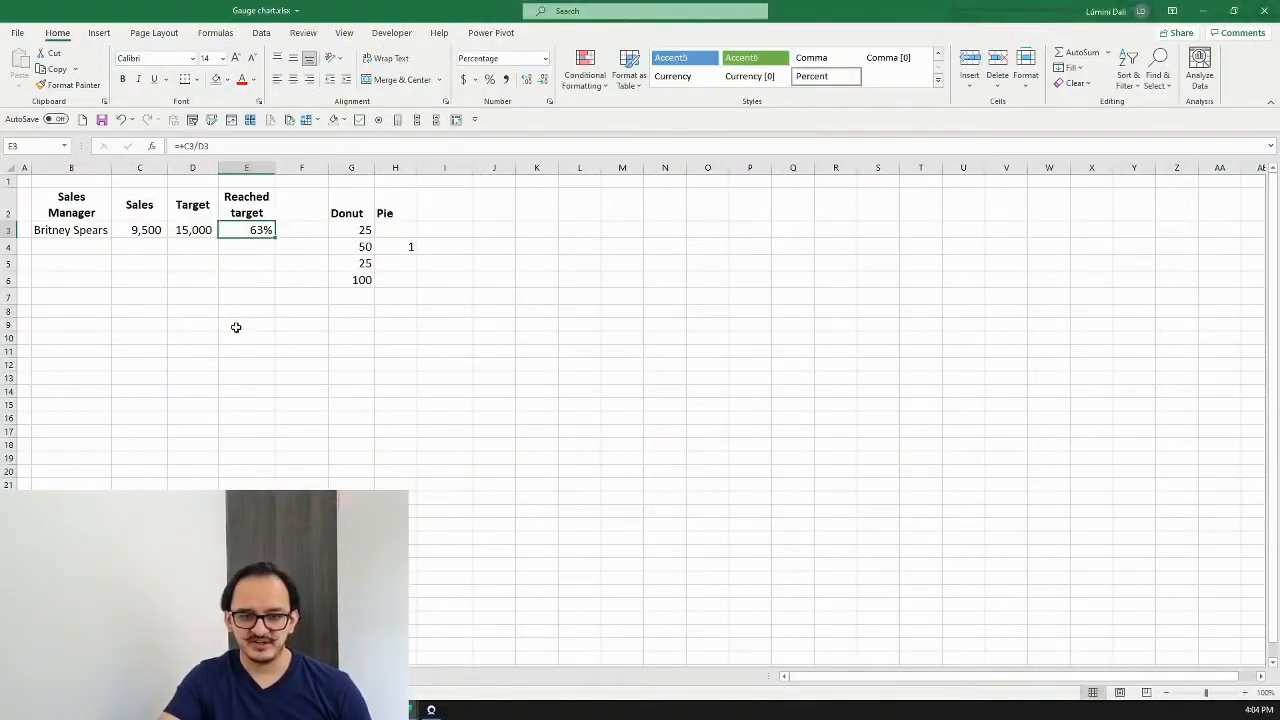
Link H3 to the reached-target percentage with =E3*100, showing 63.
left_click_drag(71, 204, 246, 229)
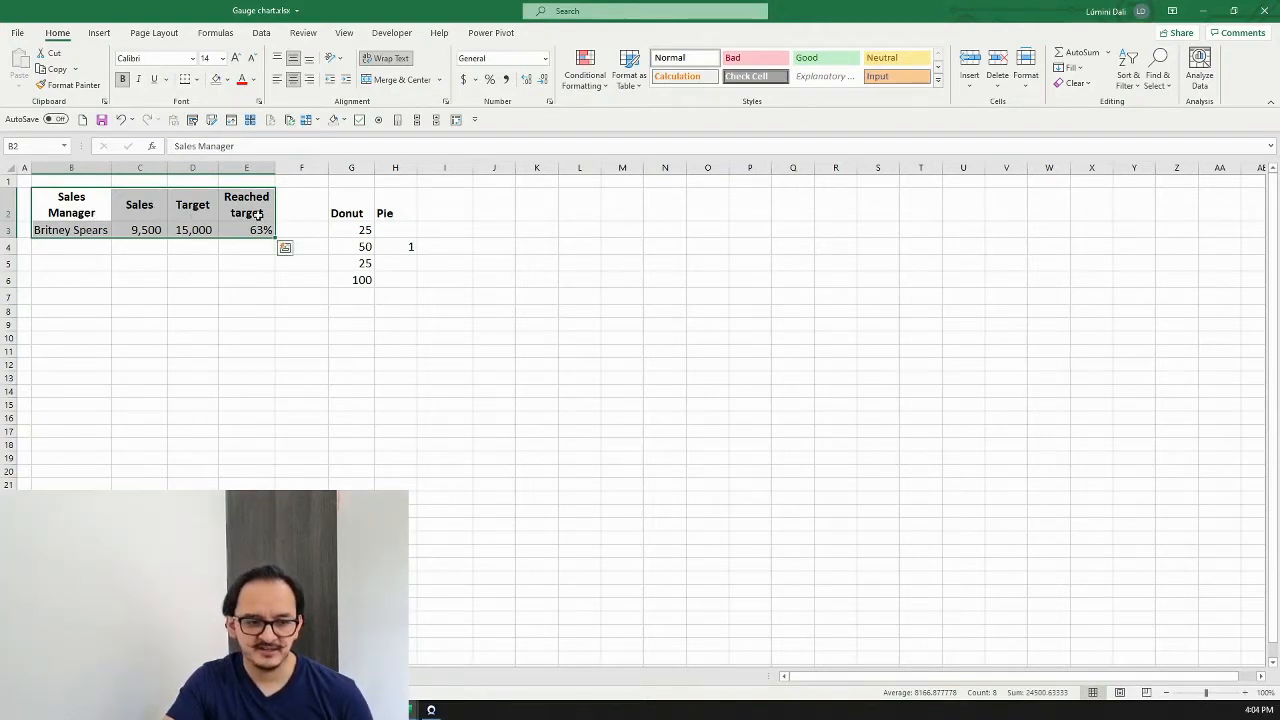
left_click(350, 213)
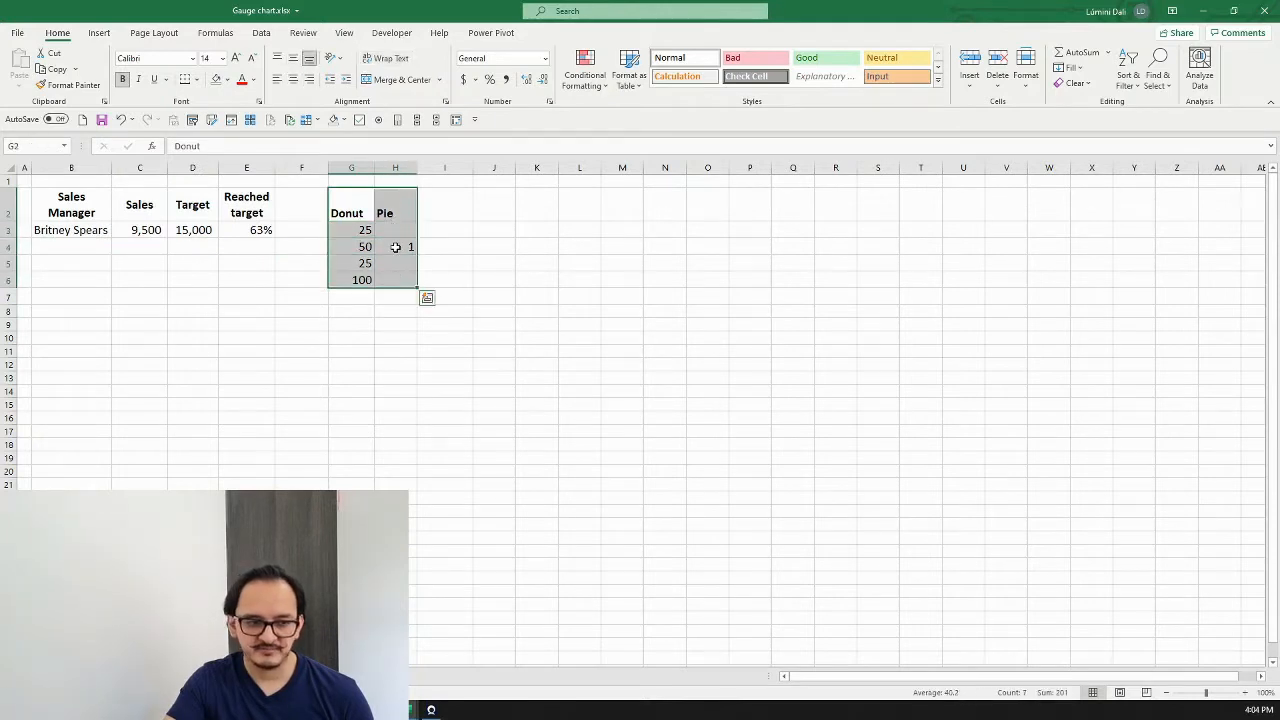
mouse_move(394, 234)
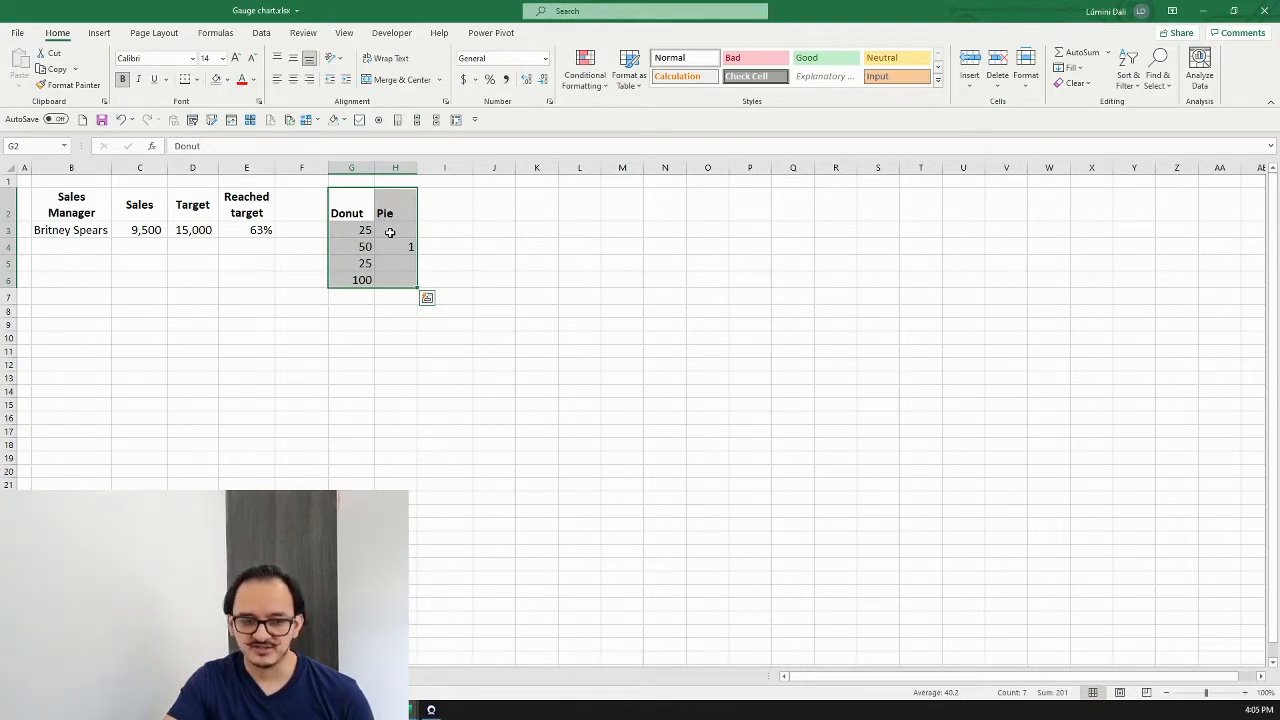
left_click(394, 230)
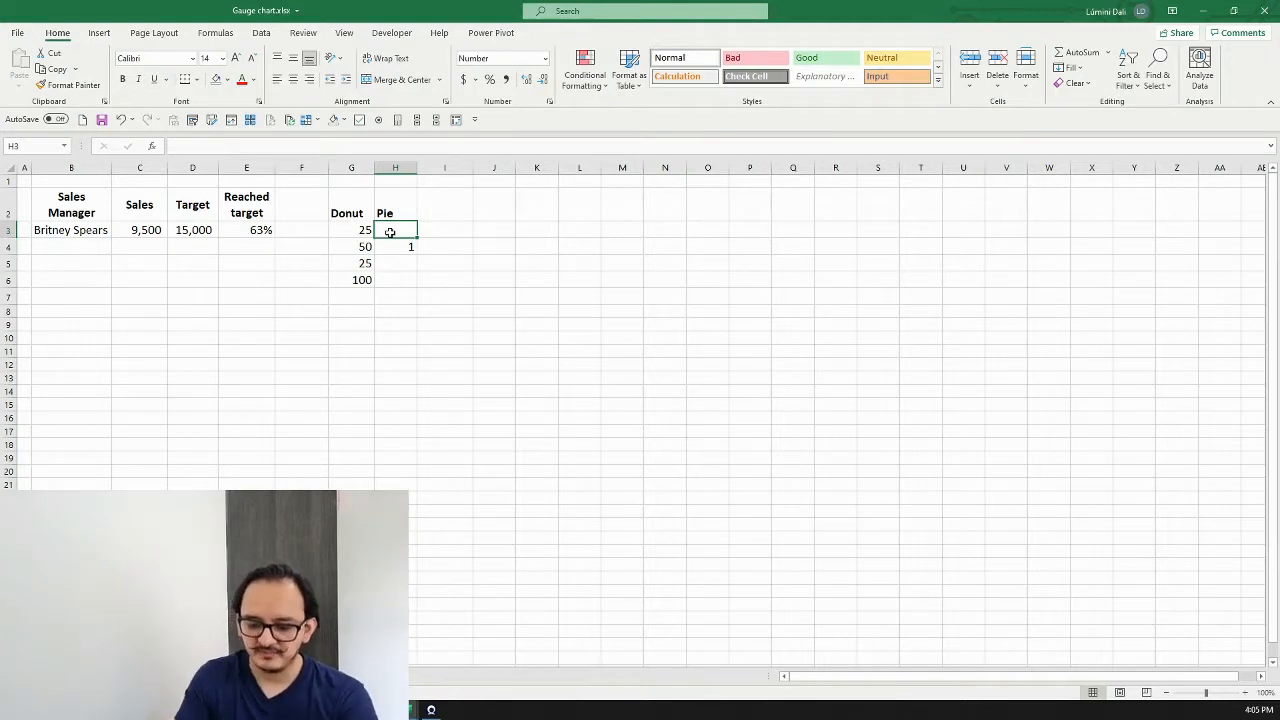
type("=")
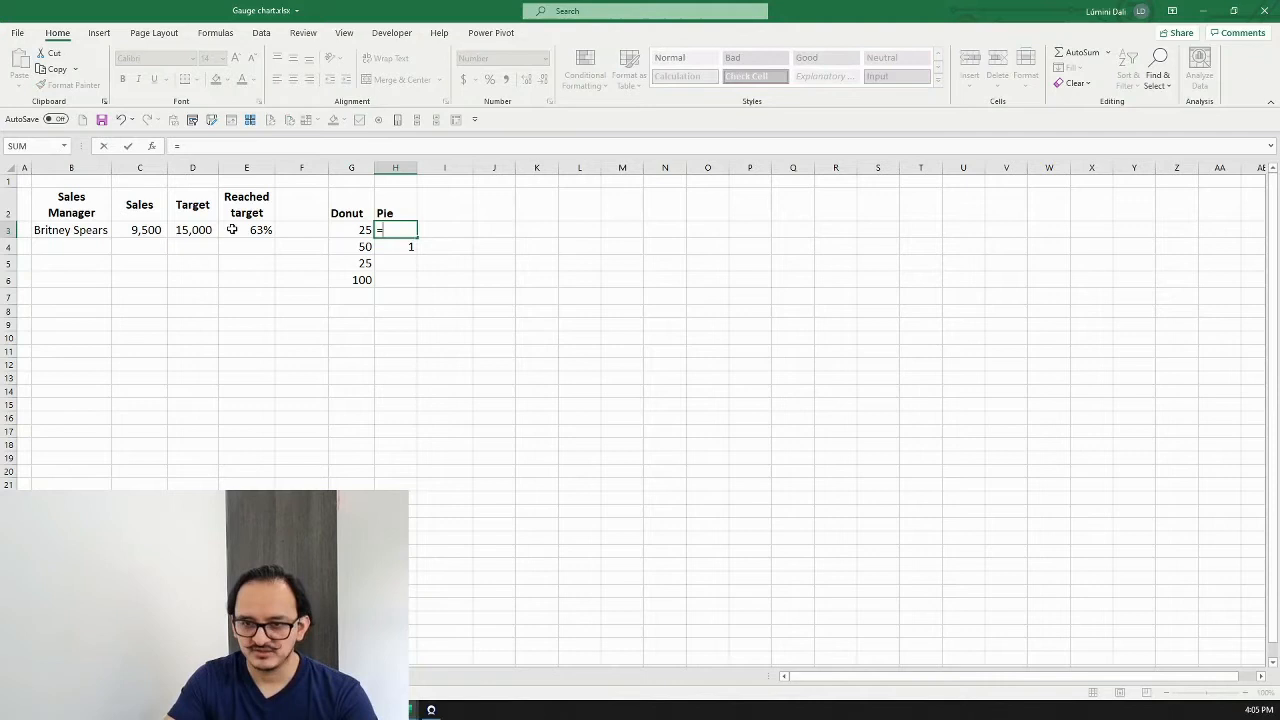
left_click(246, 229)
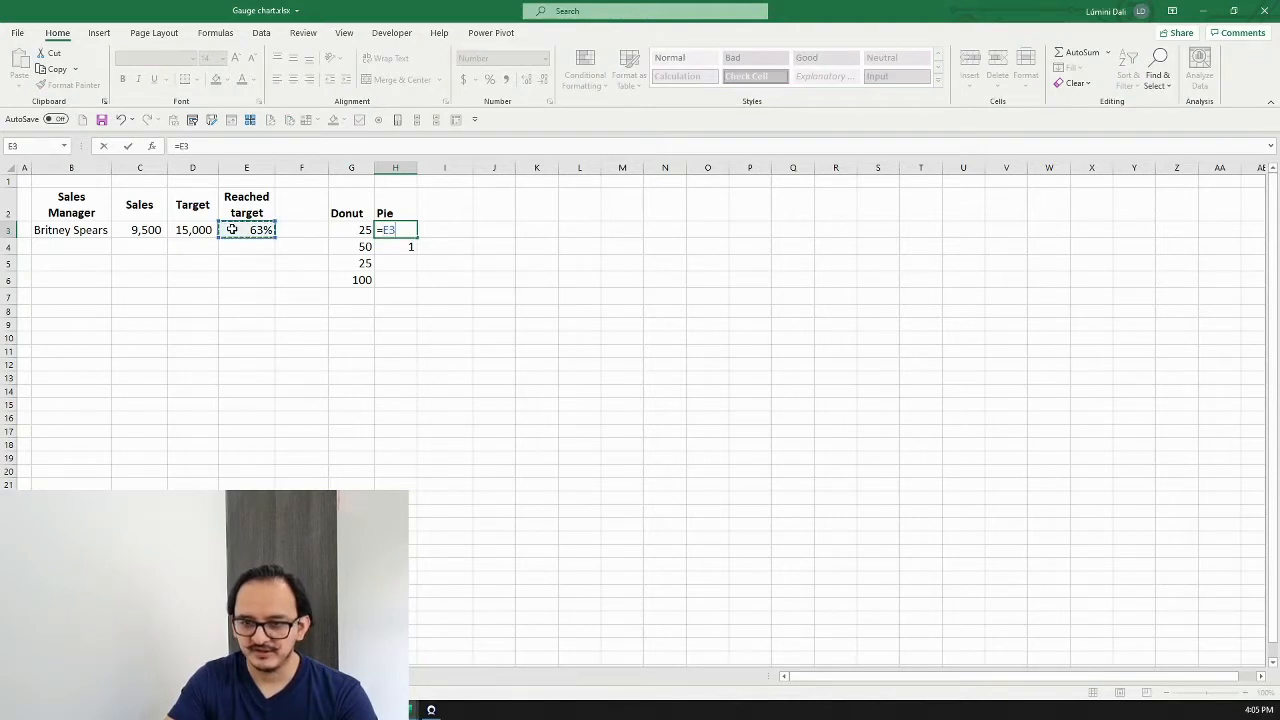
type("*10")
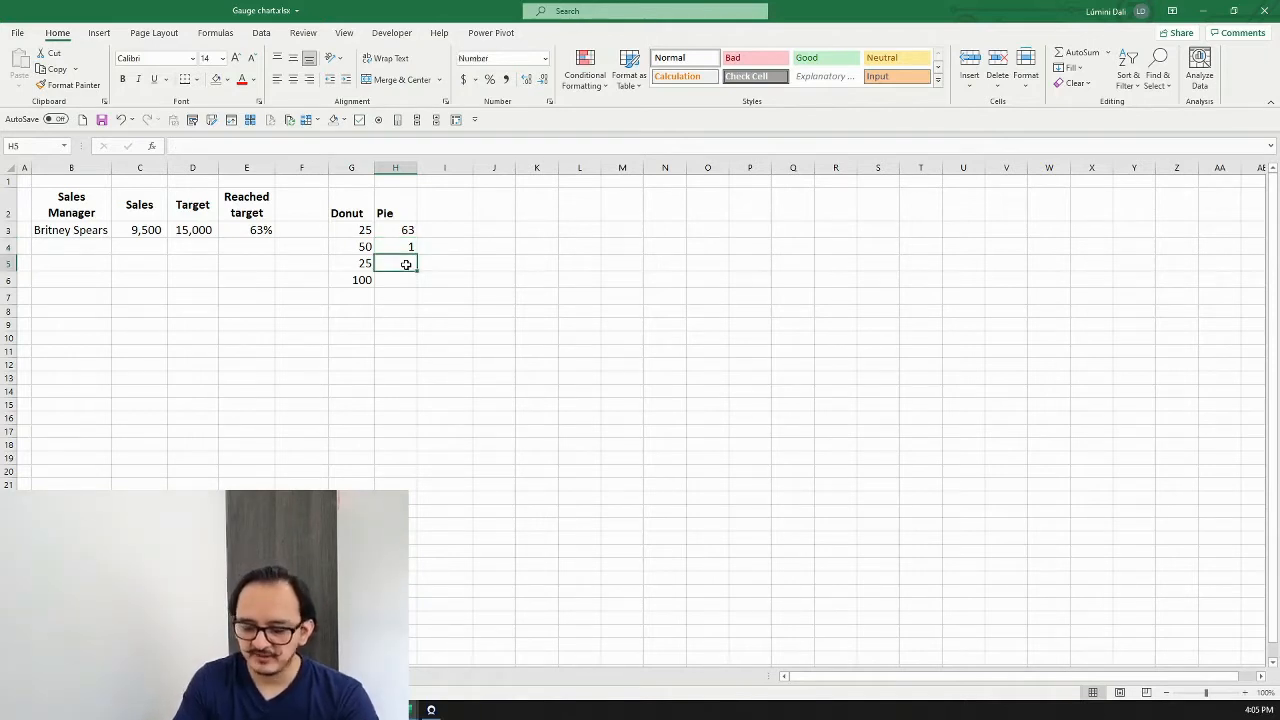
Enter =200-H3-H4 in H5 to calculate the remaining 136.
type("=")
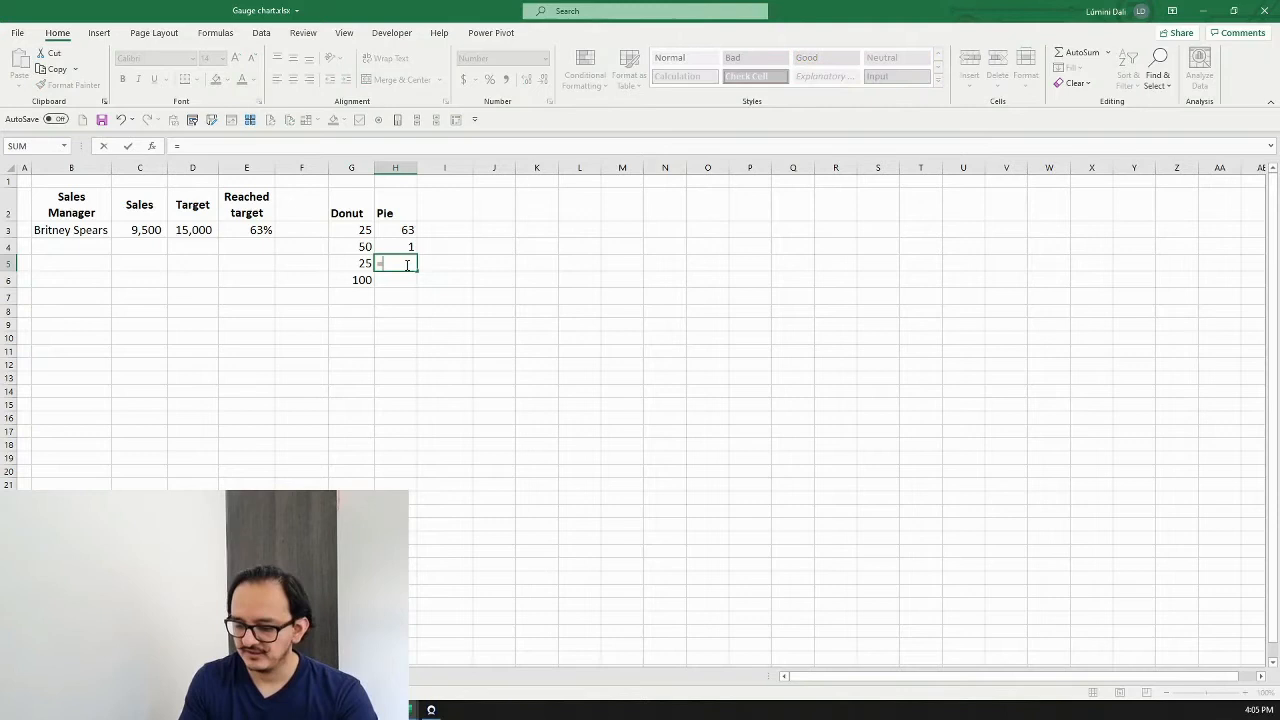
type("2")
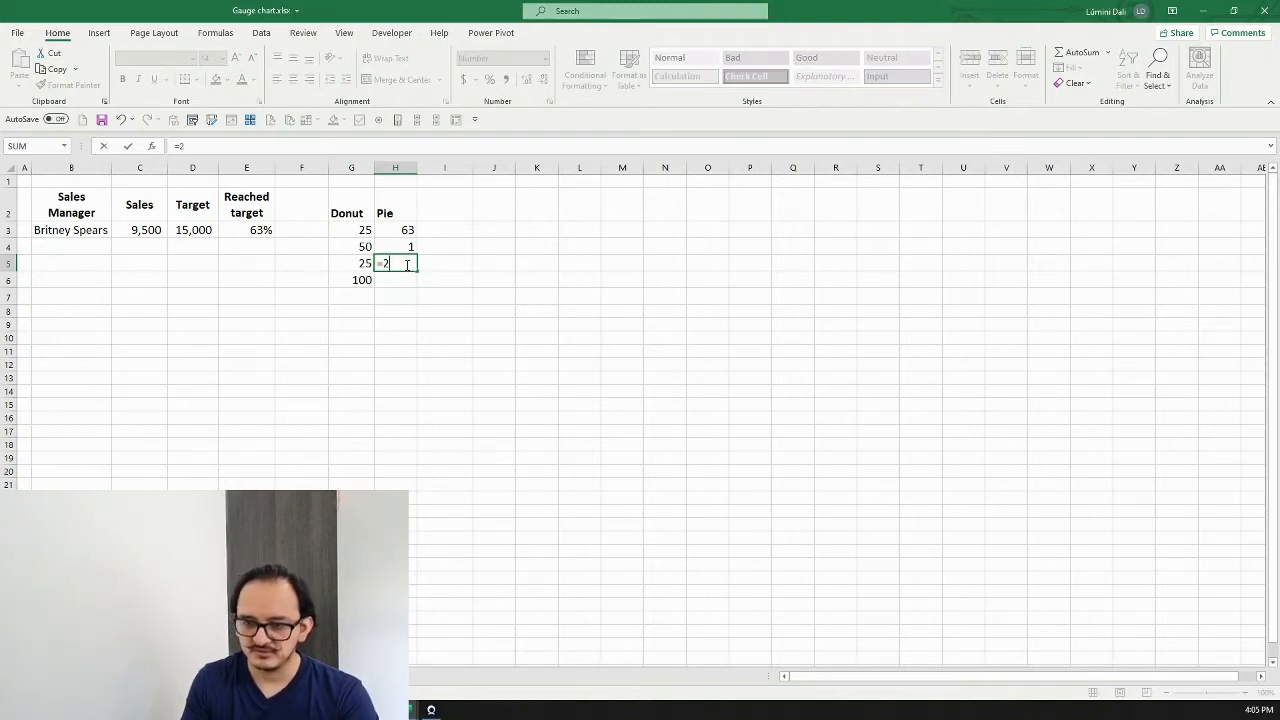
type("00")
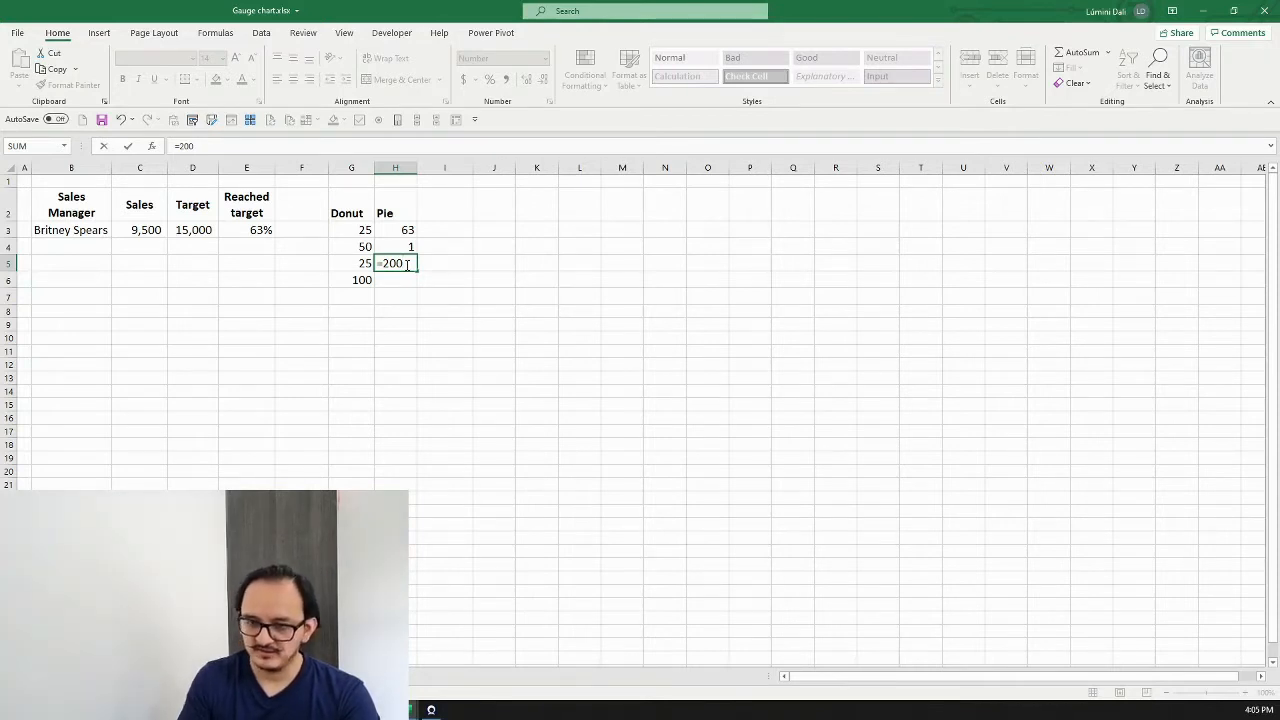
left_click(395, 229)
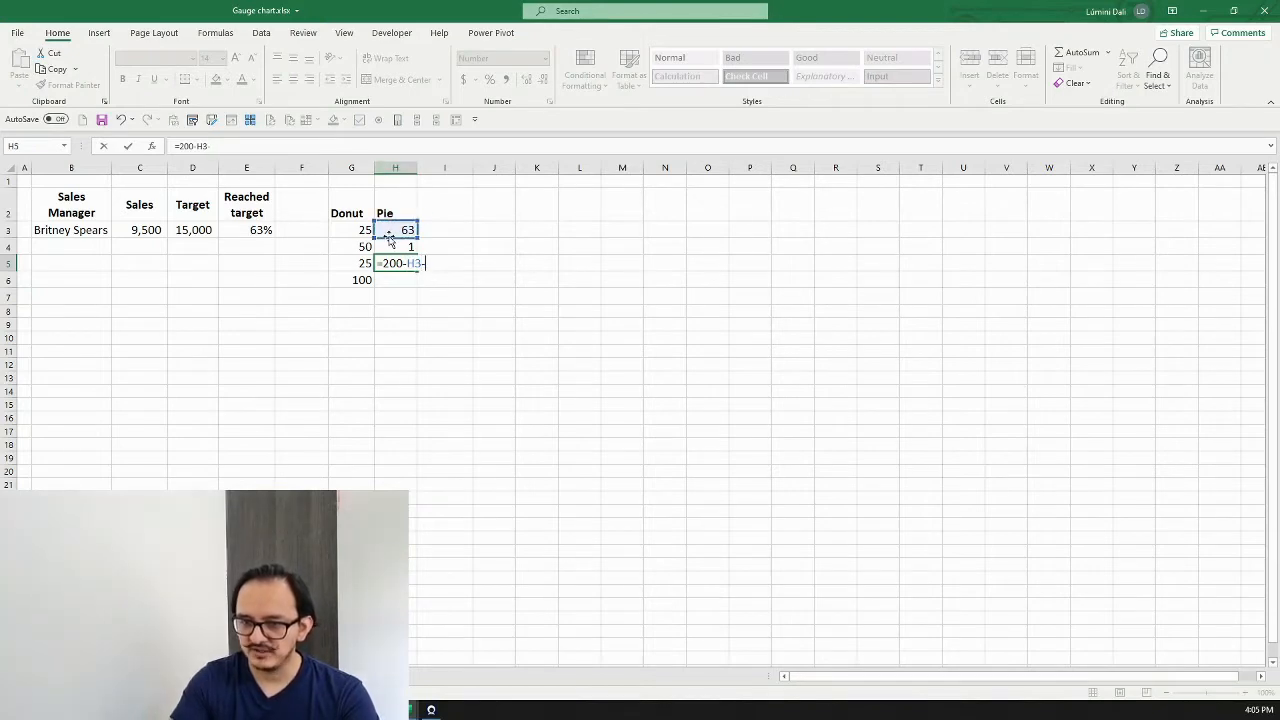
key("Enter")
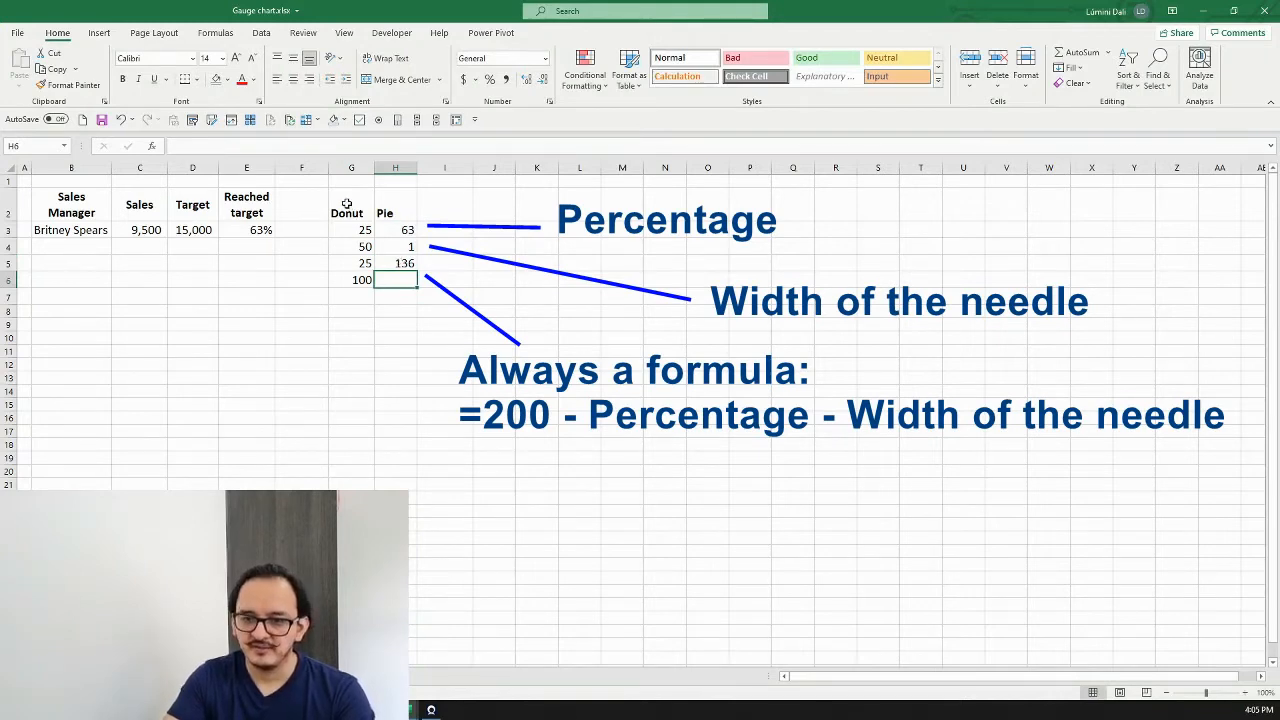
Select the Donut and Pie data G2:H6 and open Create Custom Combo Chart.
left_click_drag(346, 212, 395, 279)
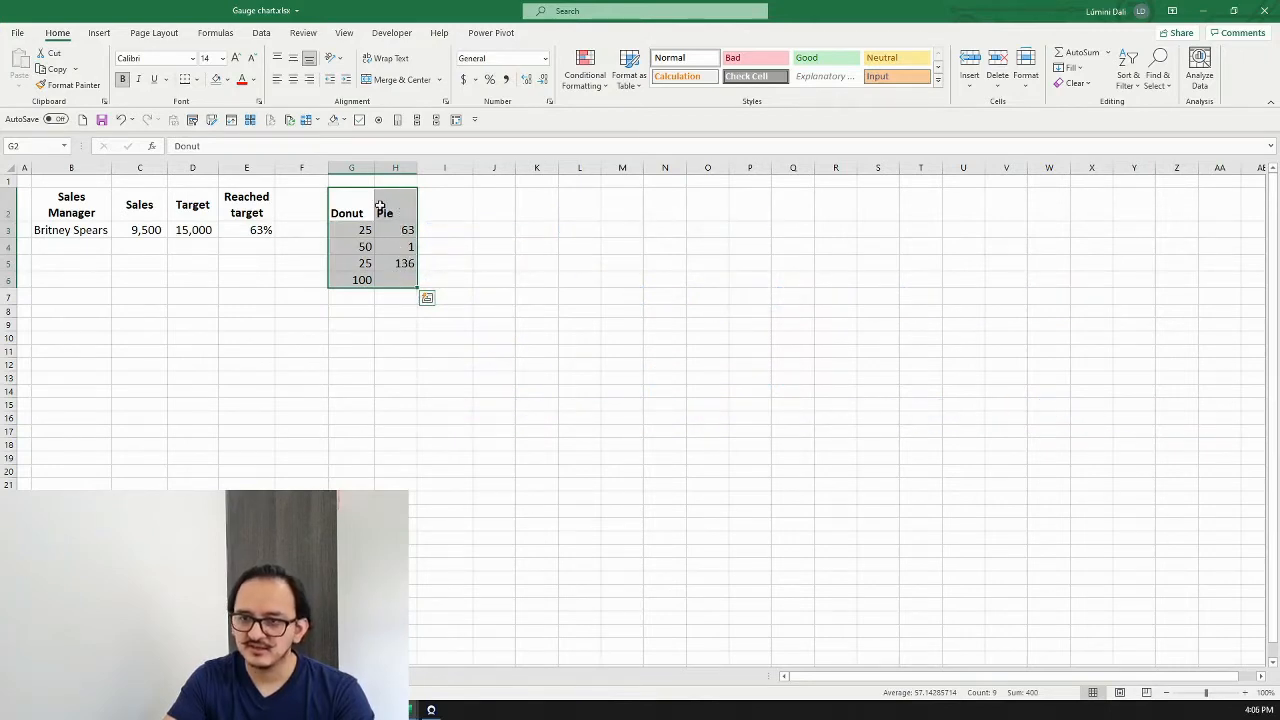
left_click(102, 33)
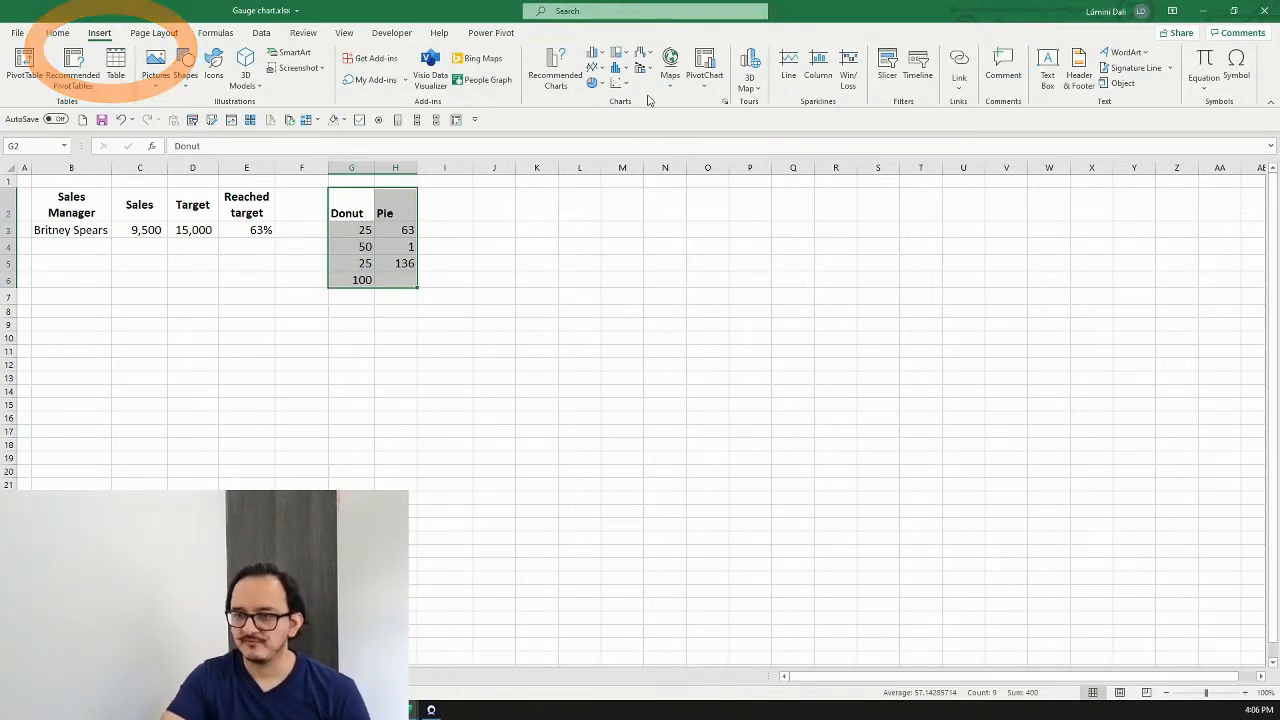
left_click(619, 57)
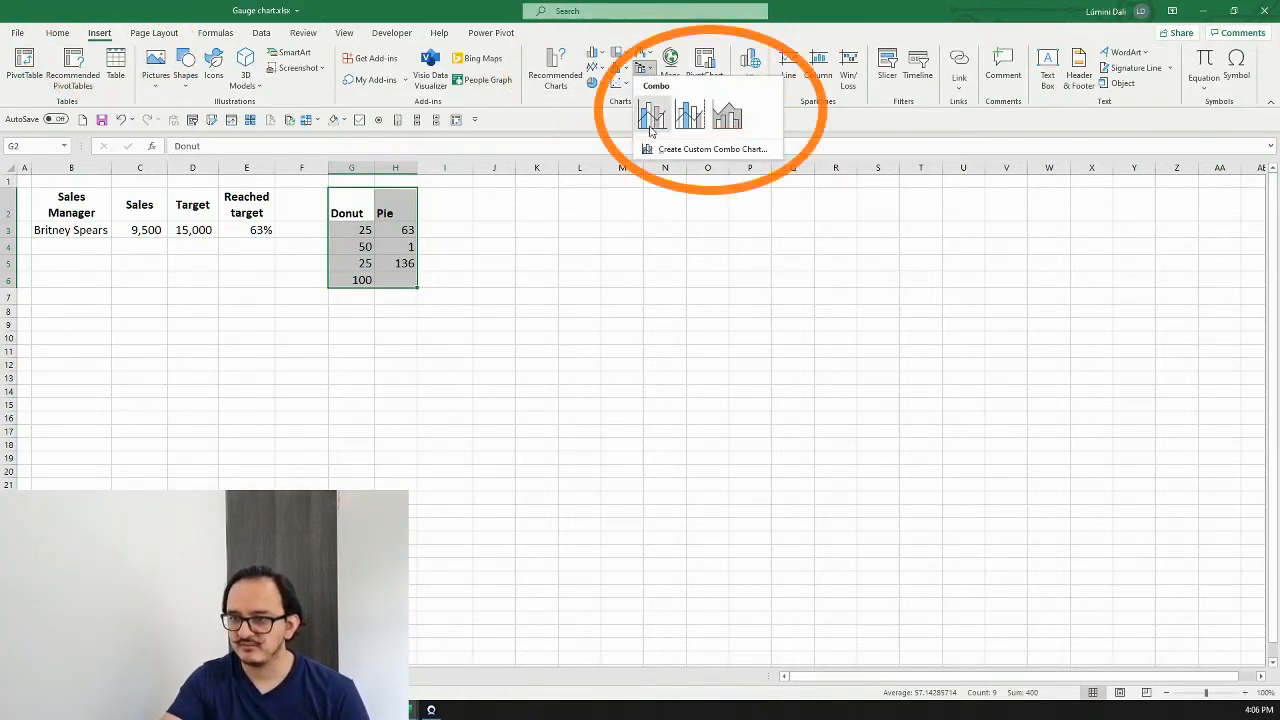
mouse_move(667, 149)
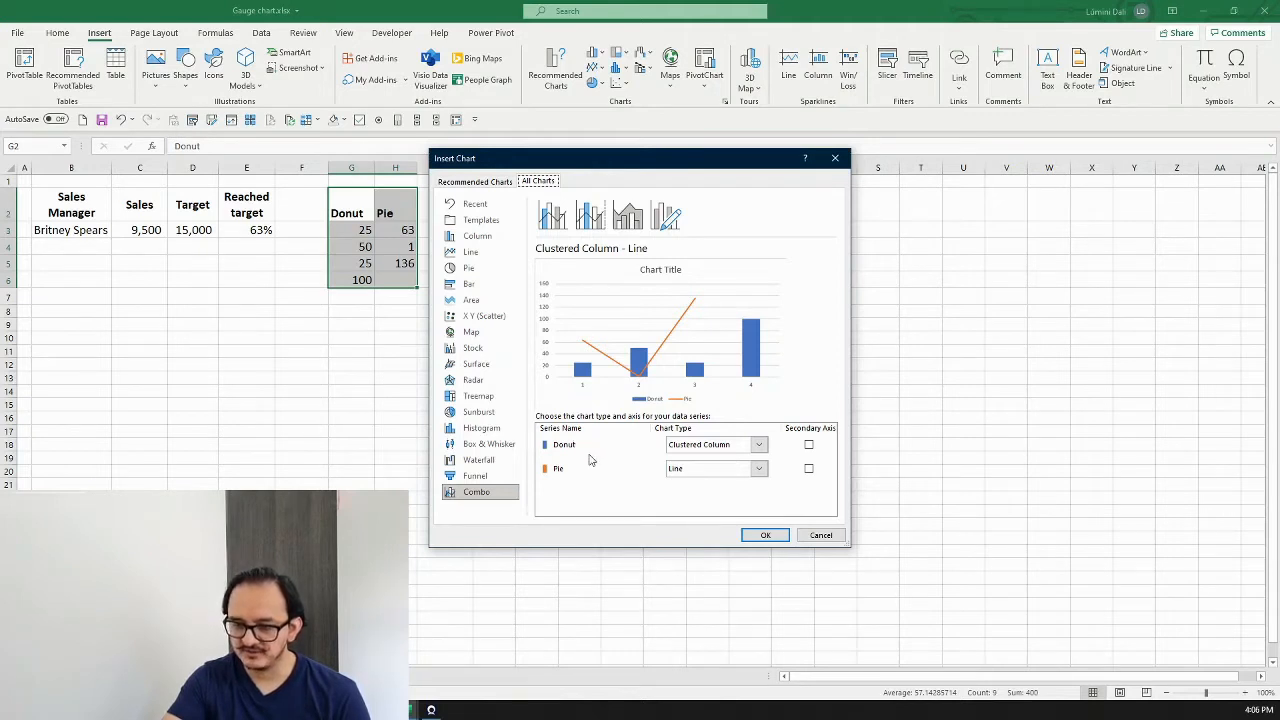
mouse_move(600, 450)
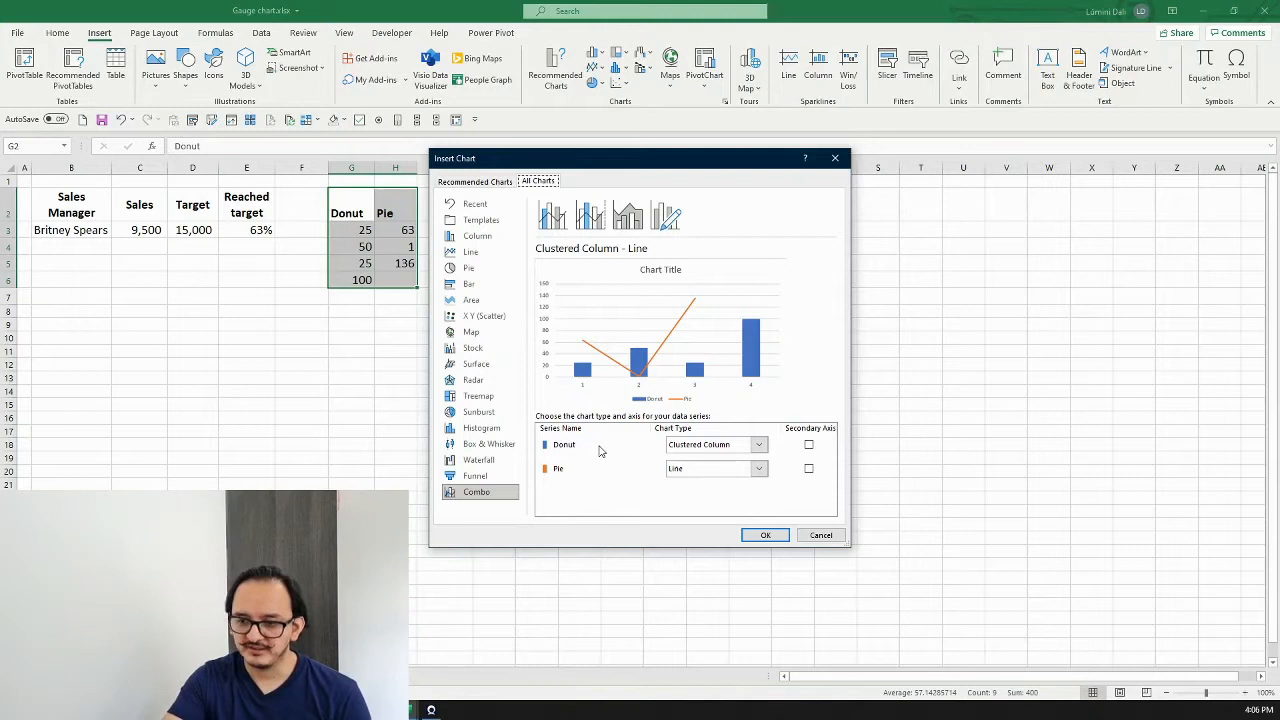
Set the Donut series to a Doughnut chart and the Pie series to Pie.
left_click(564, 444)
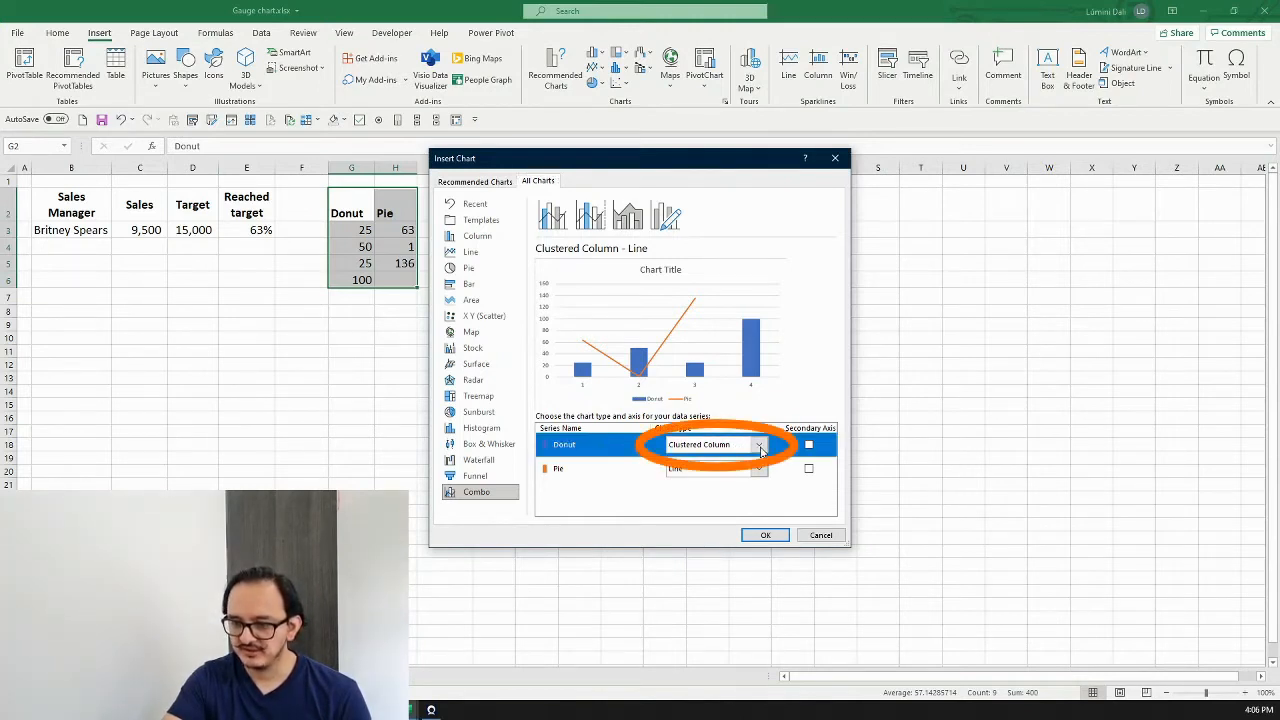
left_click(758, 444)
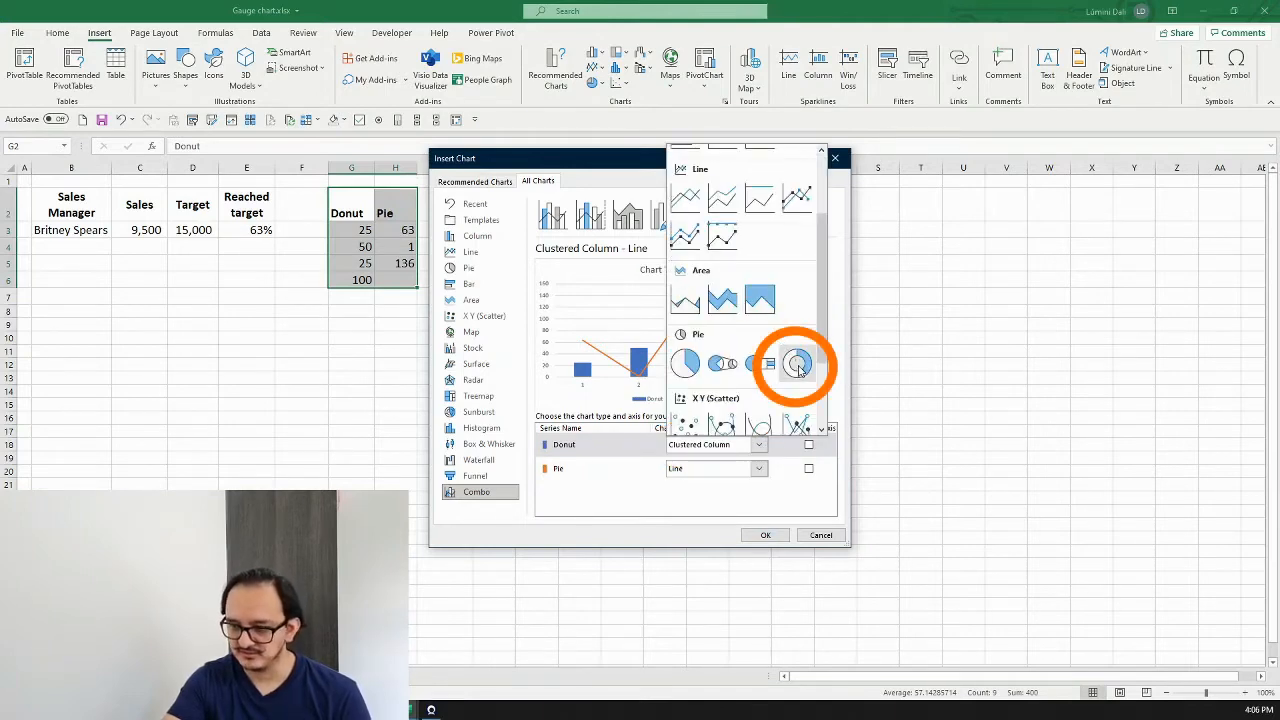
left_click(796, 363)
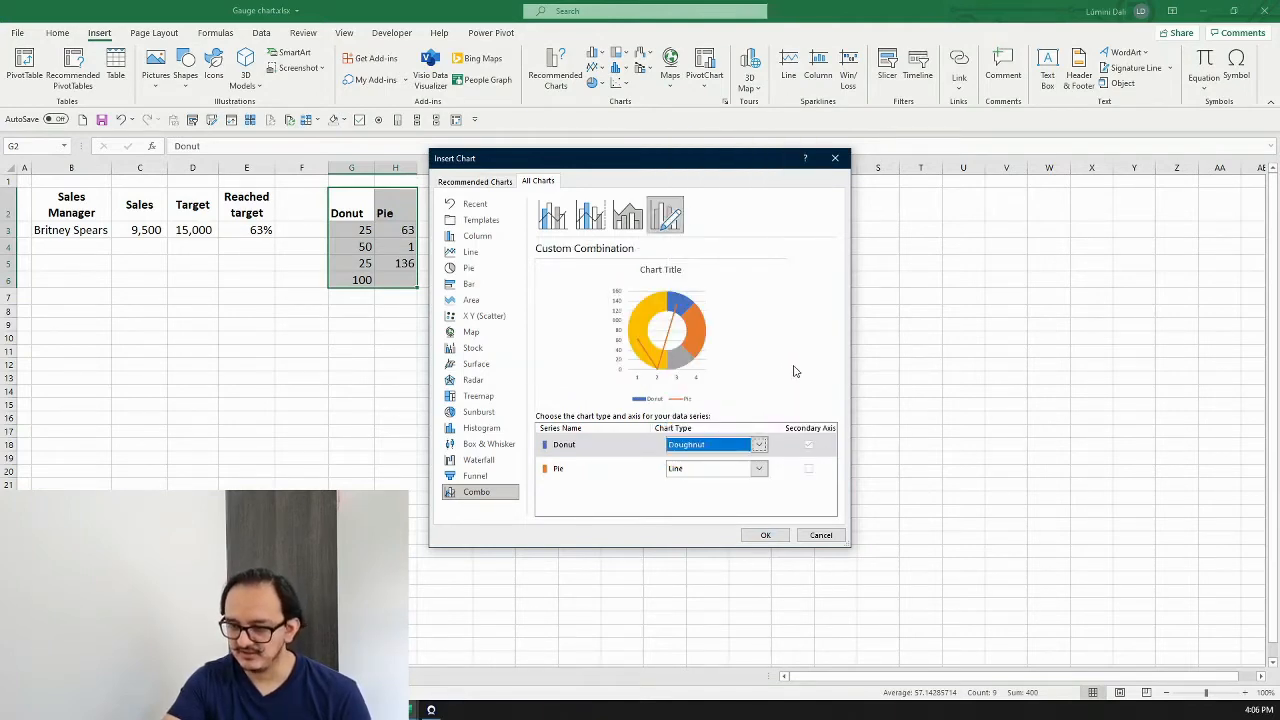
left_click(600, 469)
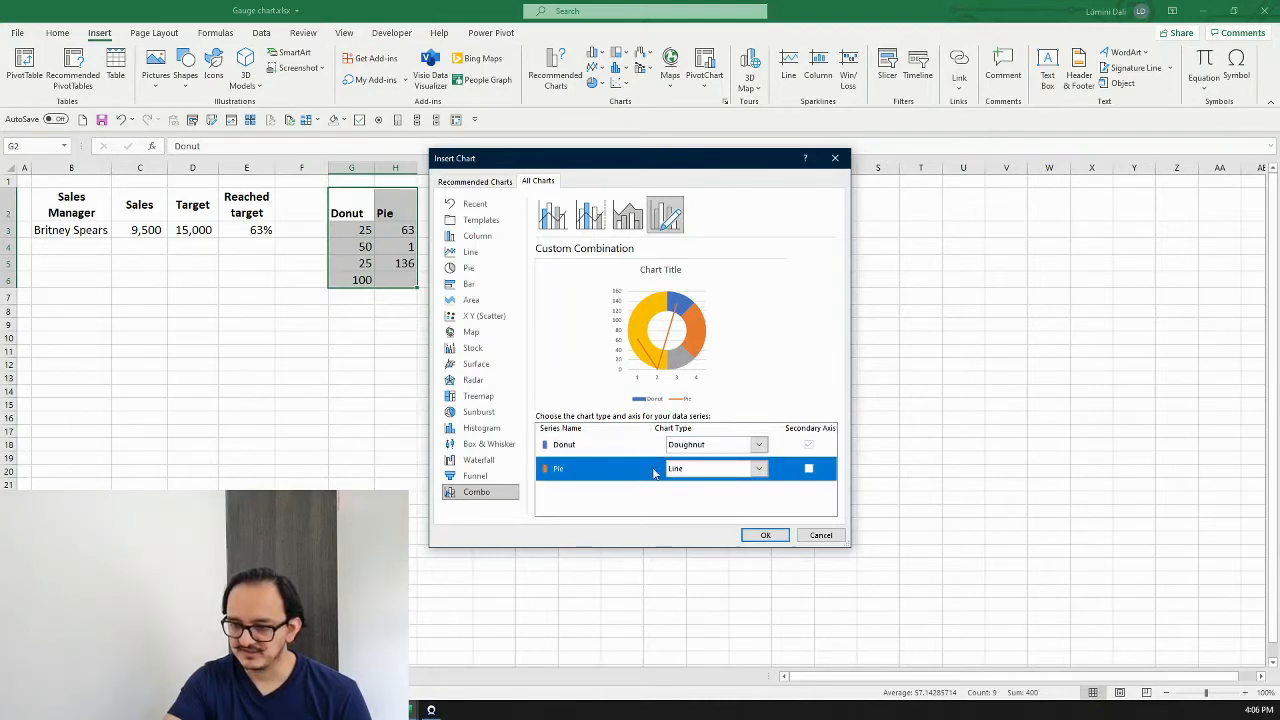
left_click(757, 468)
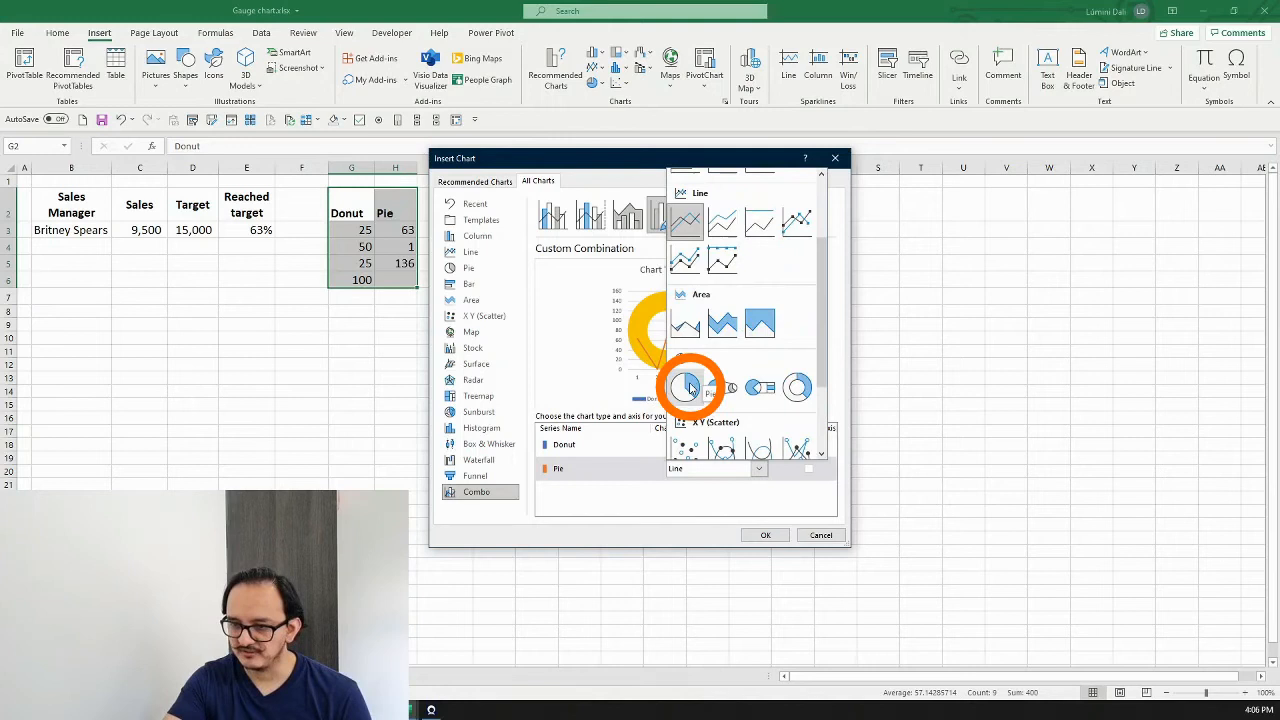
left_click(687, 386)
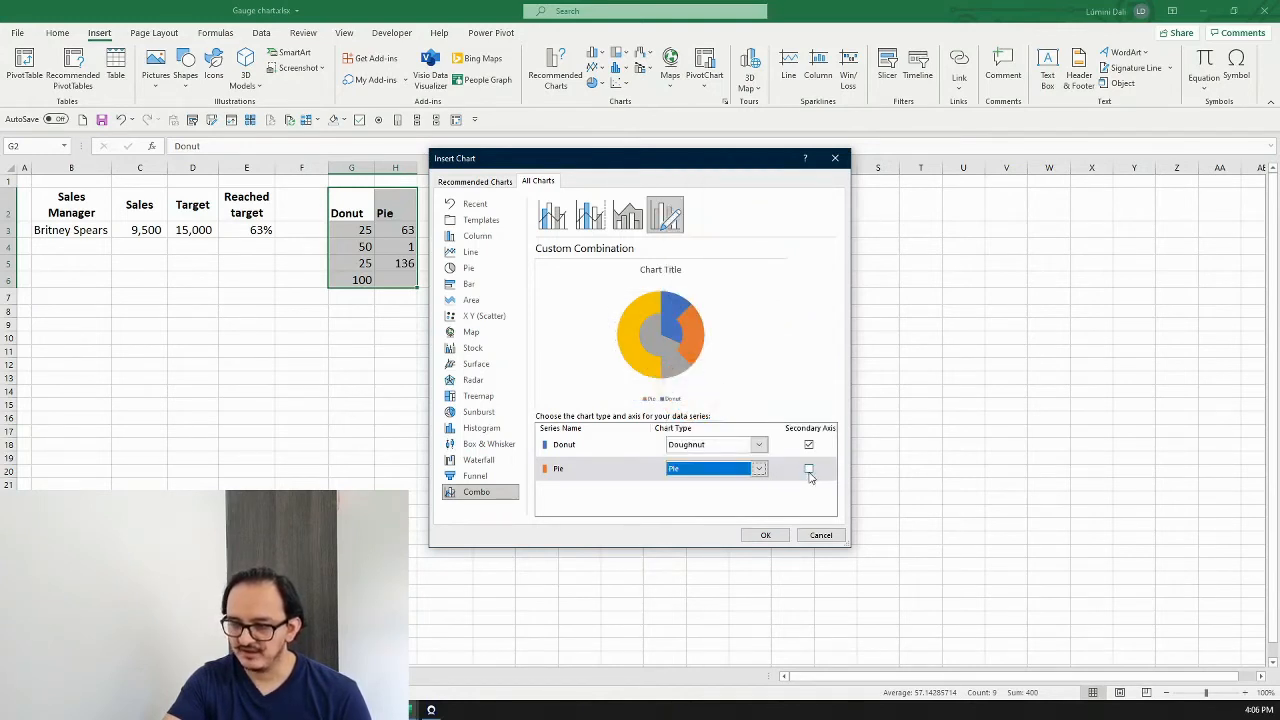
mouse_move(809, 470)
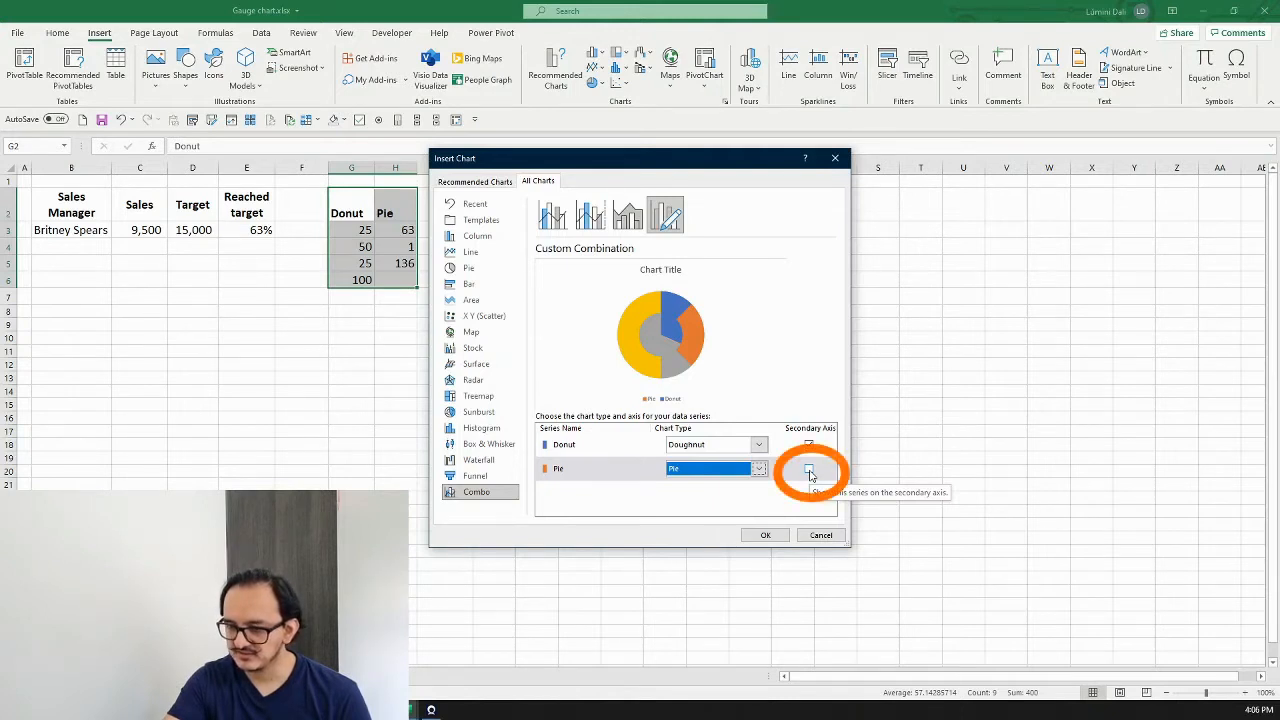
Put only the Pie series on the secondary axis and insert the combo chart.
left_click(808, 468)
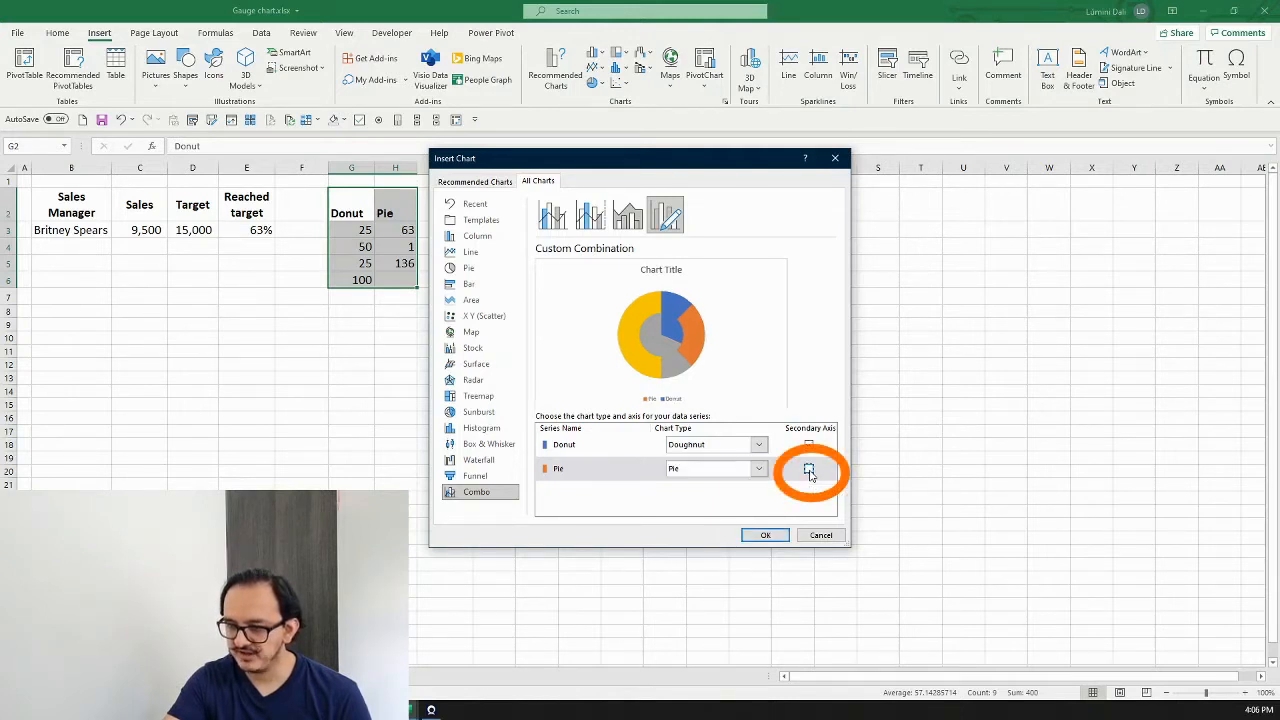
left_click(808, 469)
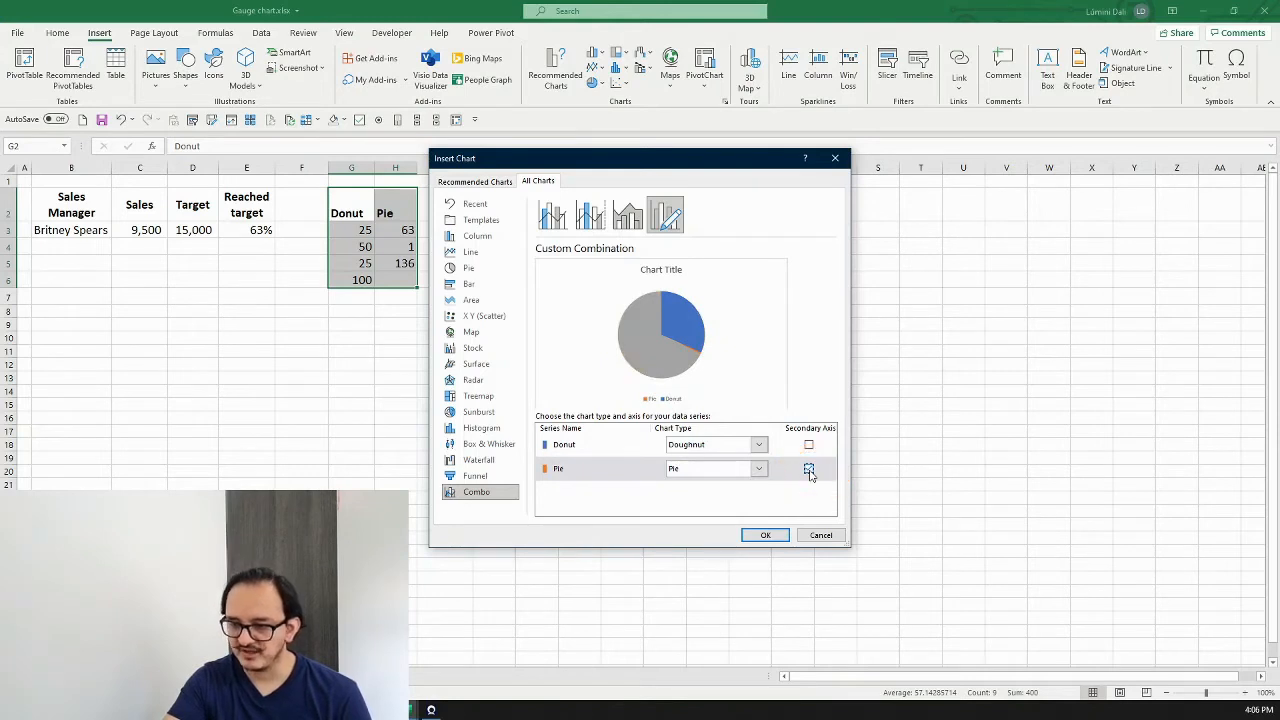
left_click(808, 469)
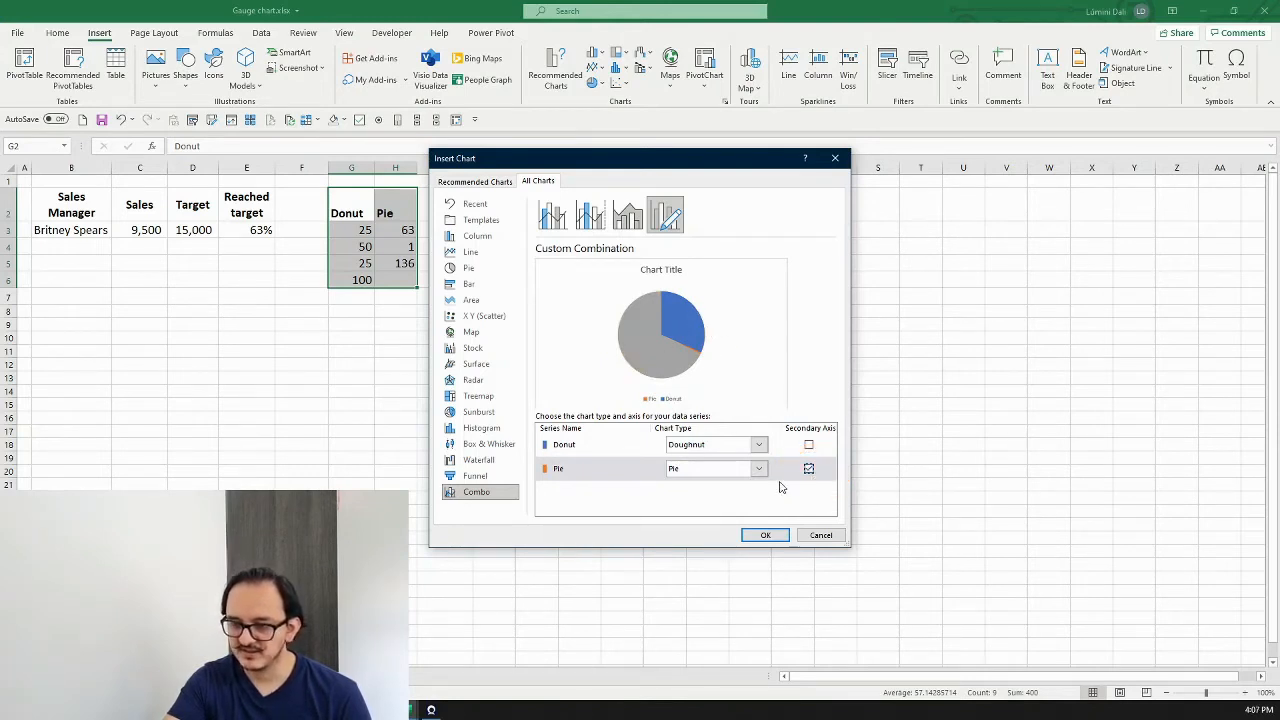
left_click(808, 468)
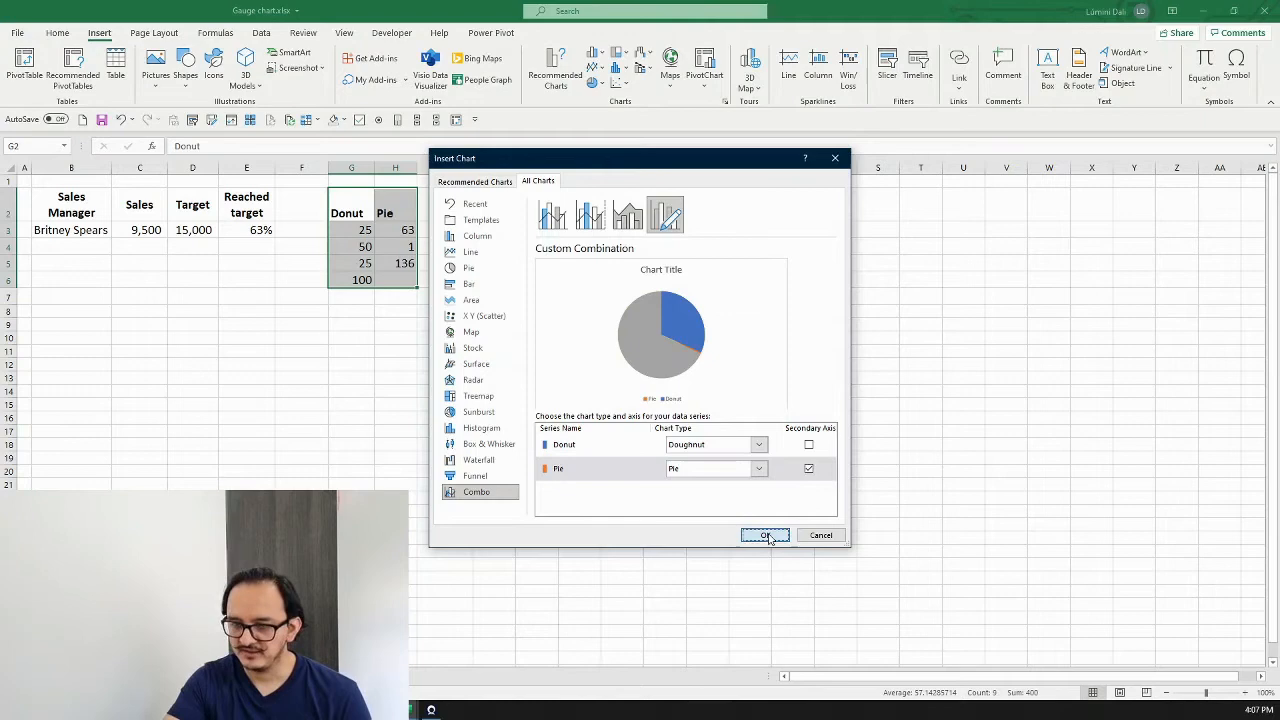
left_click(765, 535)
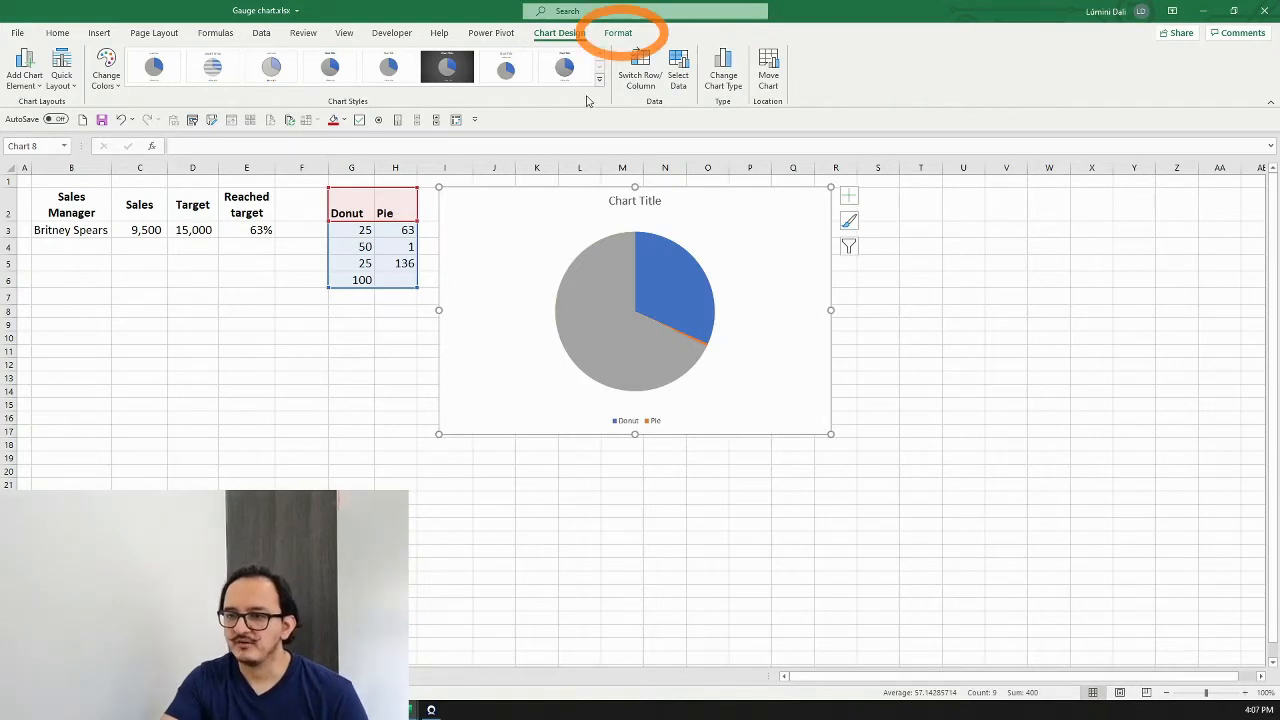
Select Series 'Pie' and set its first-slice angle to 270°.
left_click(619, 32)
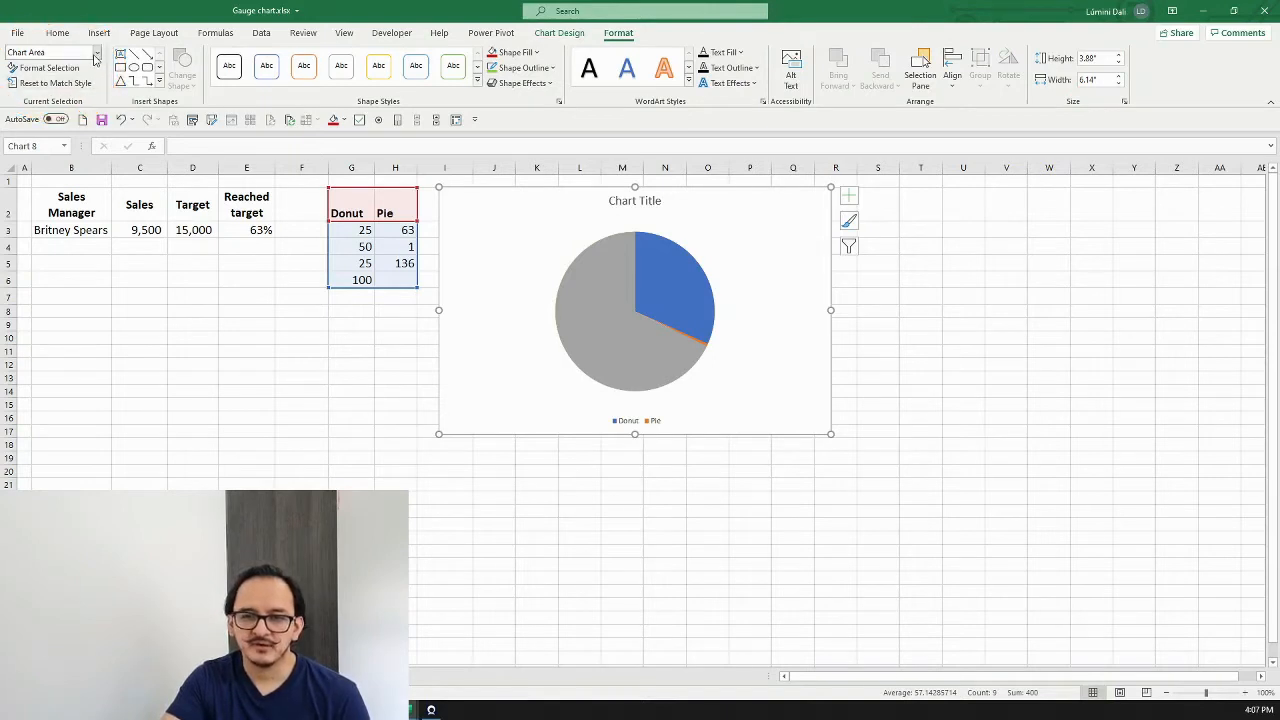
left_click(97, 53)
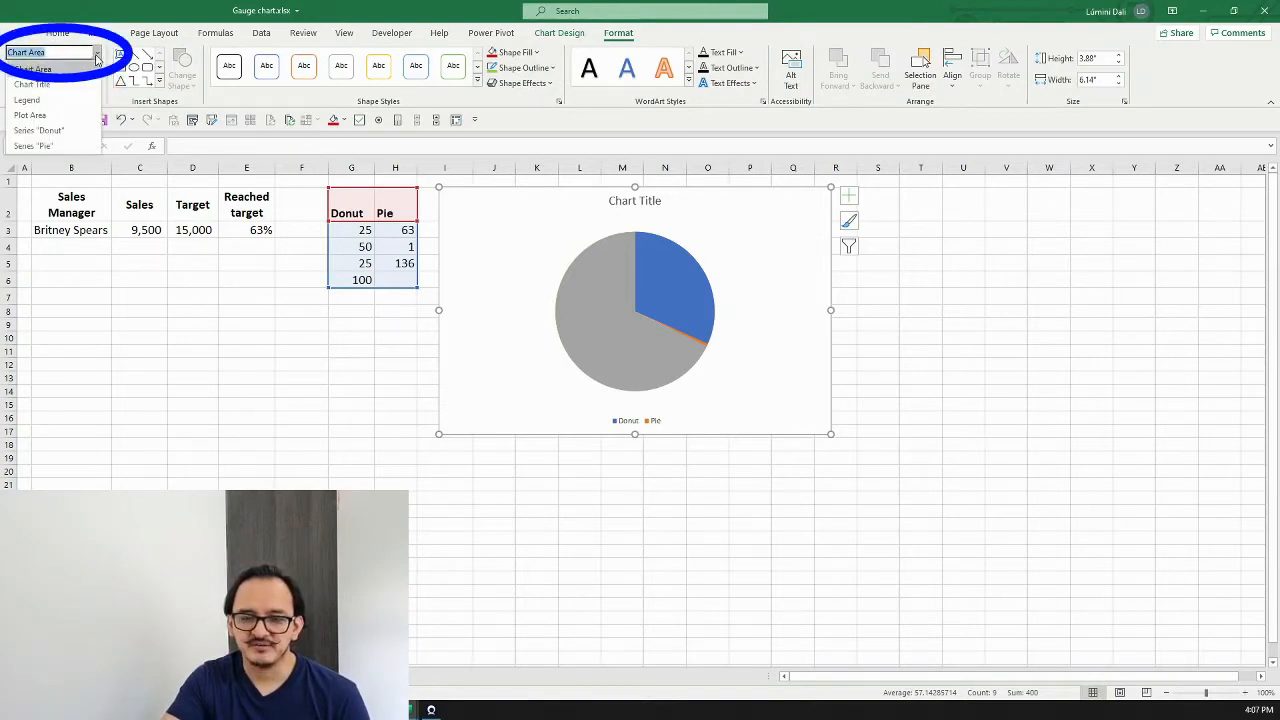
left_click(42, 130)
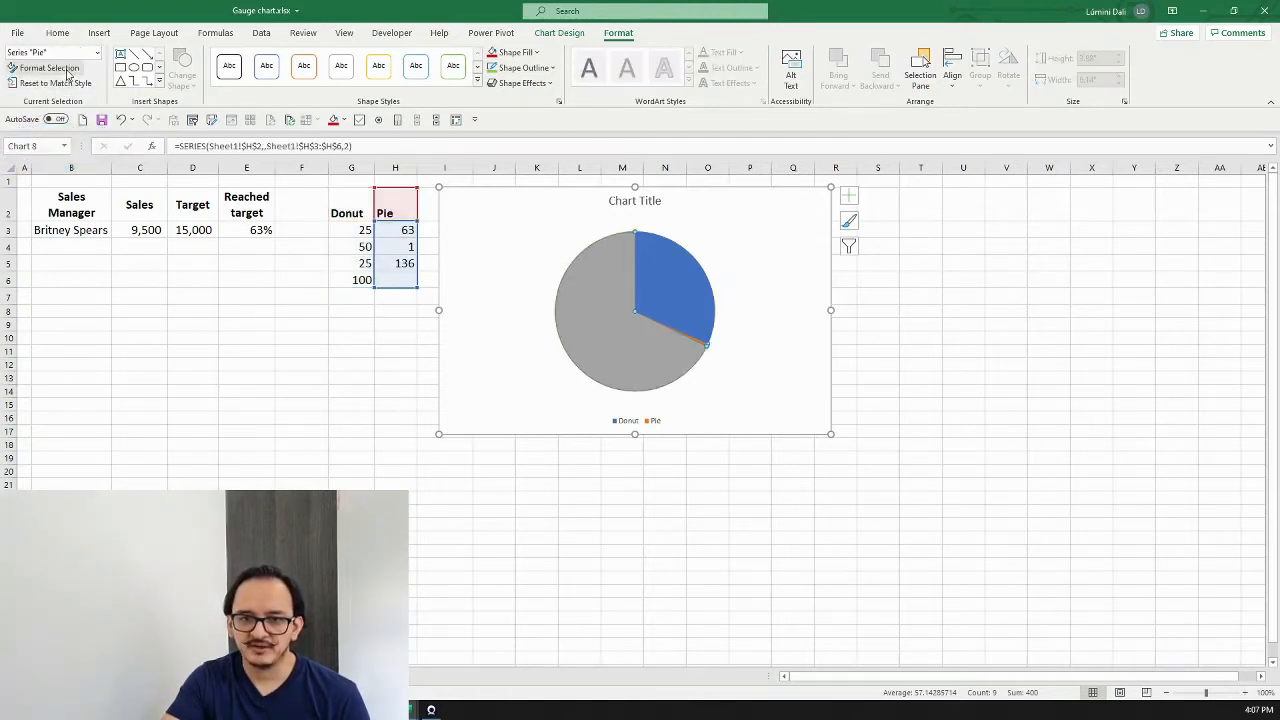
left_click(48, 68)
type("270")
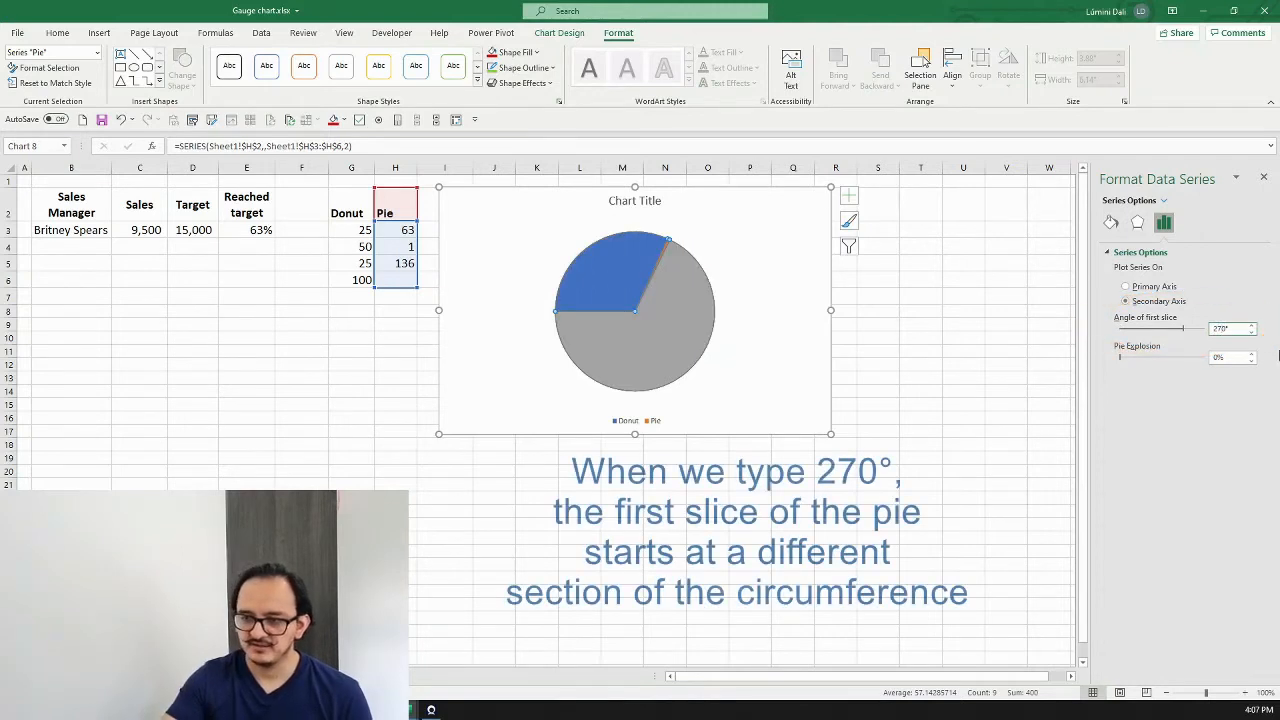
mouse_move(678, 307)
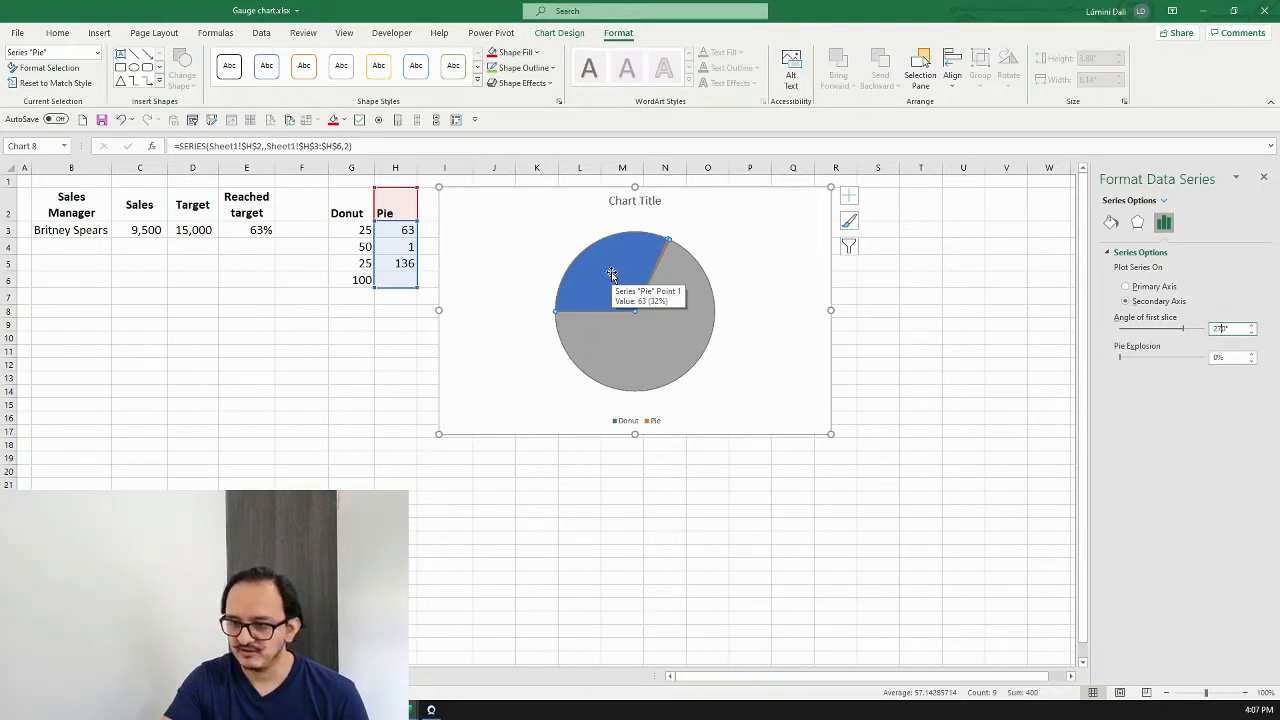
left_click(612, 273)
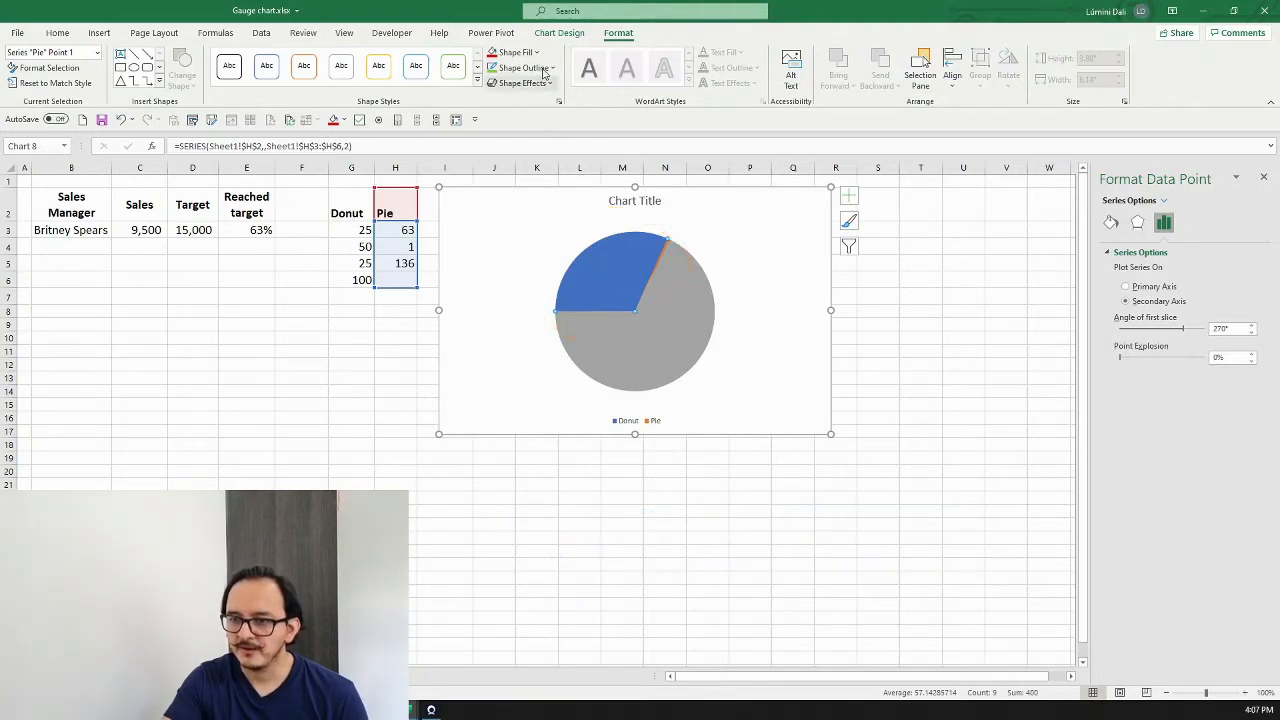
Give pie slices 1 and 3 No Fill and fill the thin middle slice black.
left_click(510, 52)
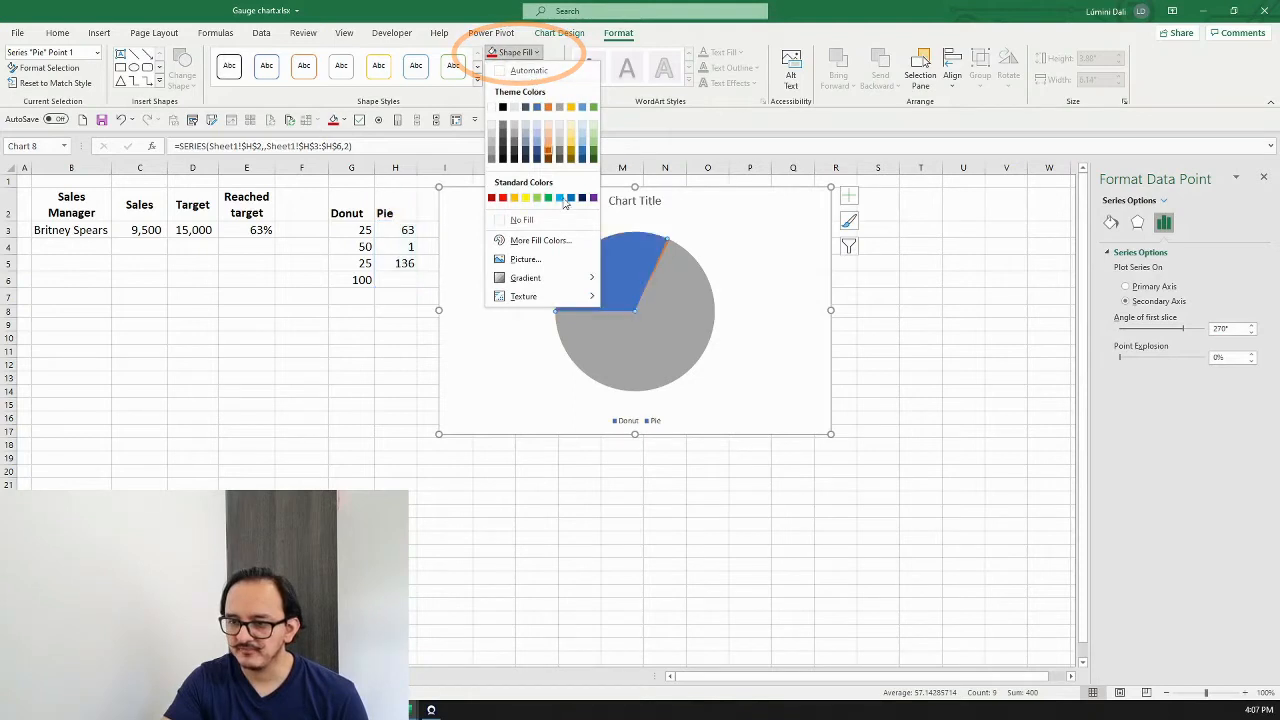
left_click(530, 198)
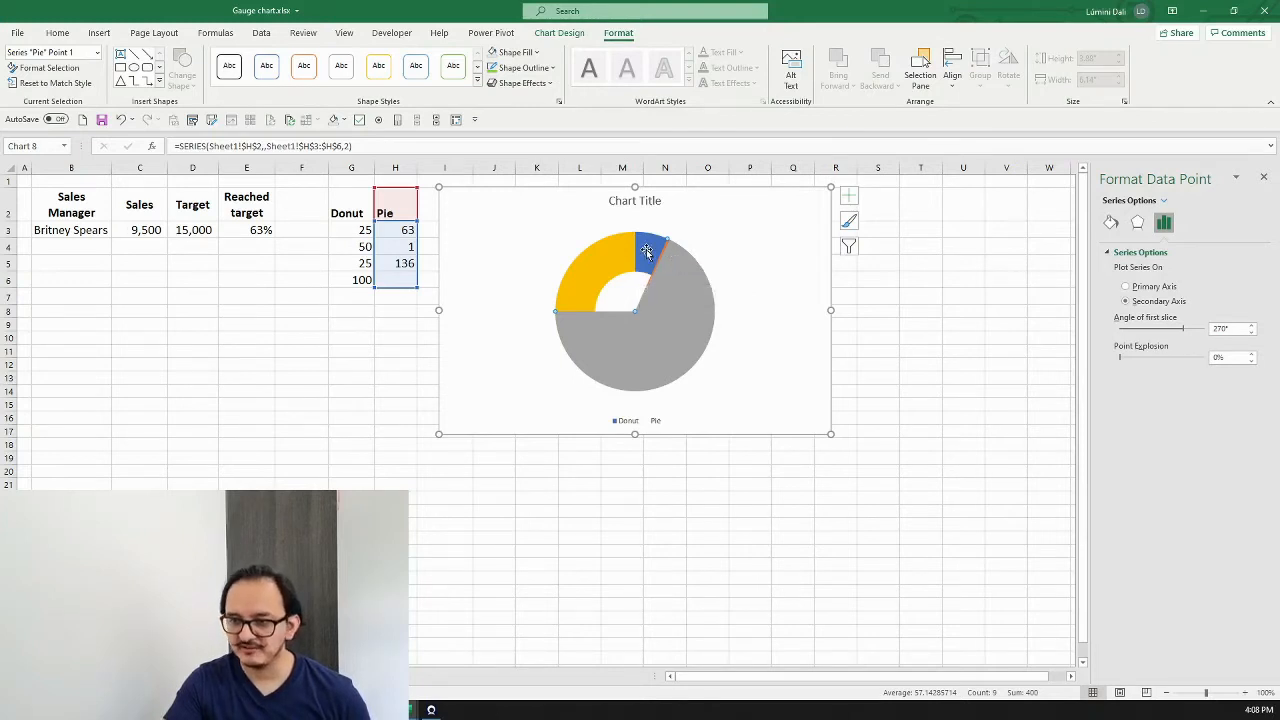
mouse_move(646, 250)
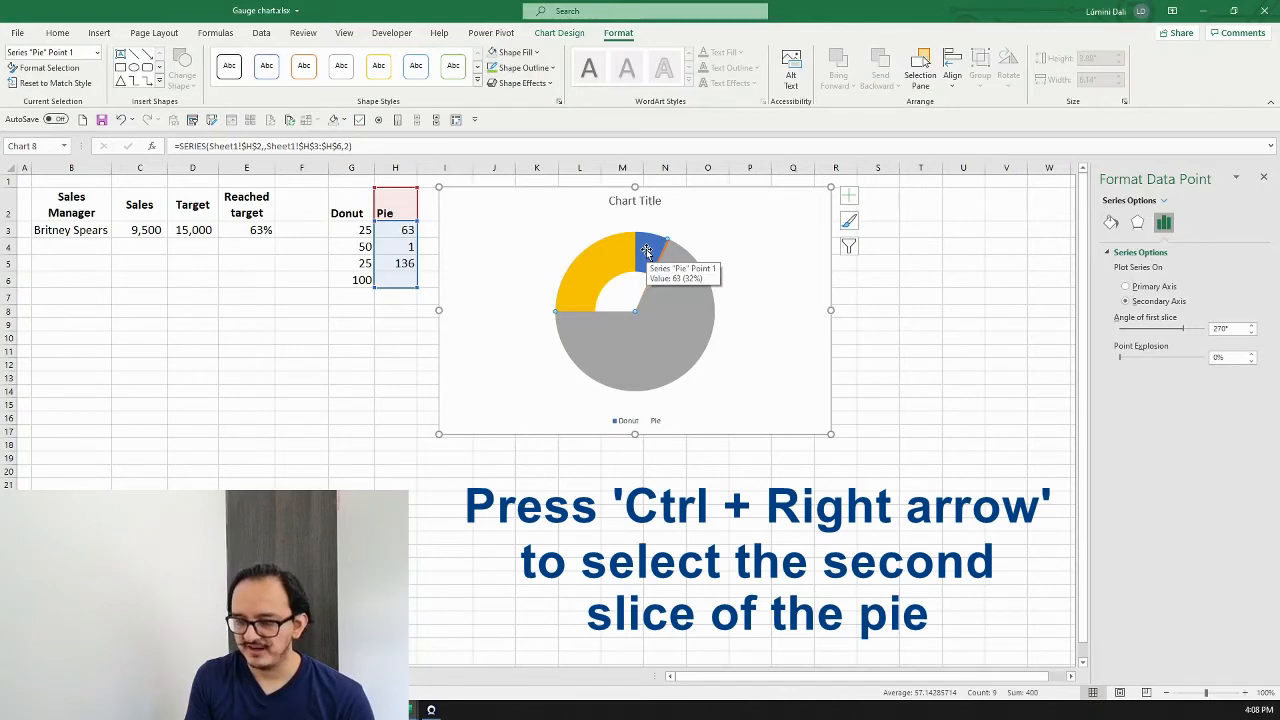
key("Ctrl+Right")
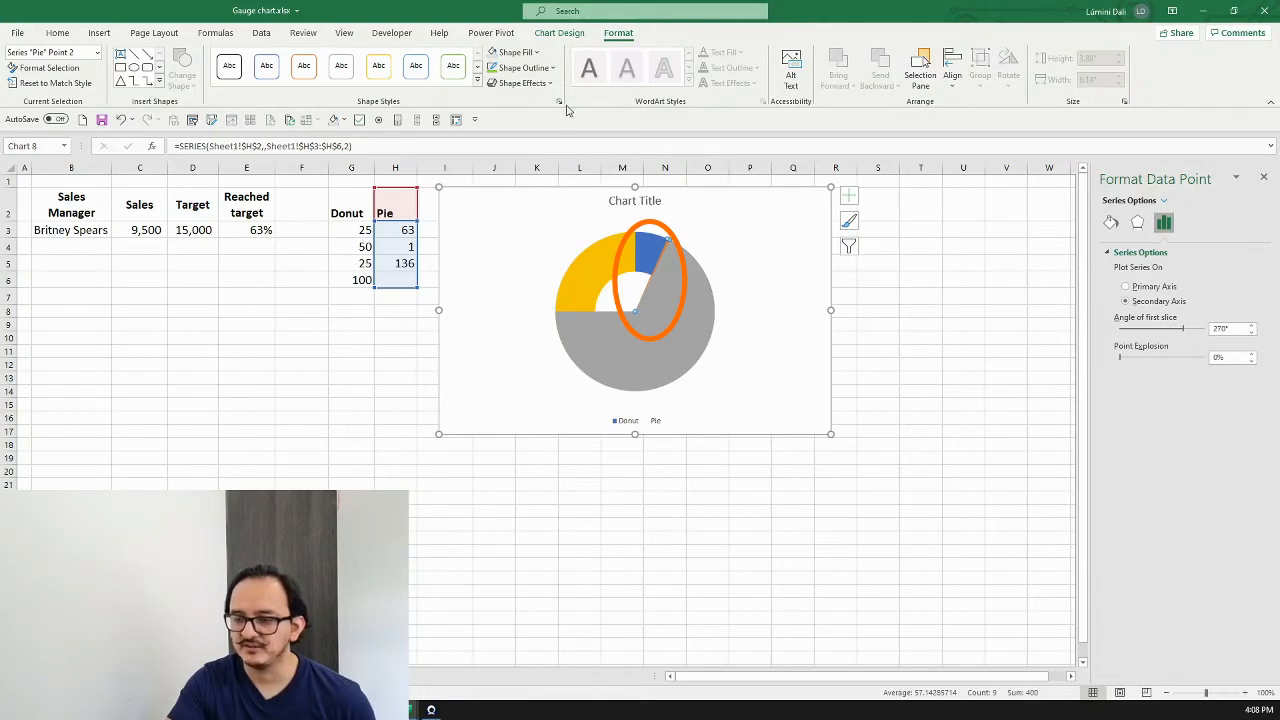
left_click(513, 53)
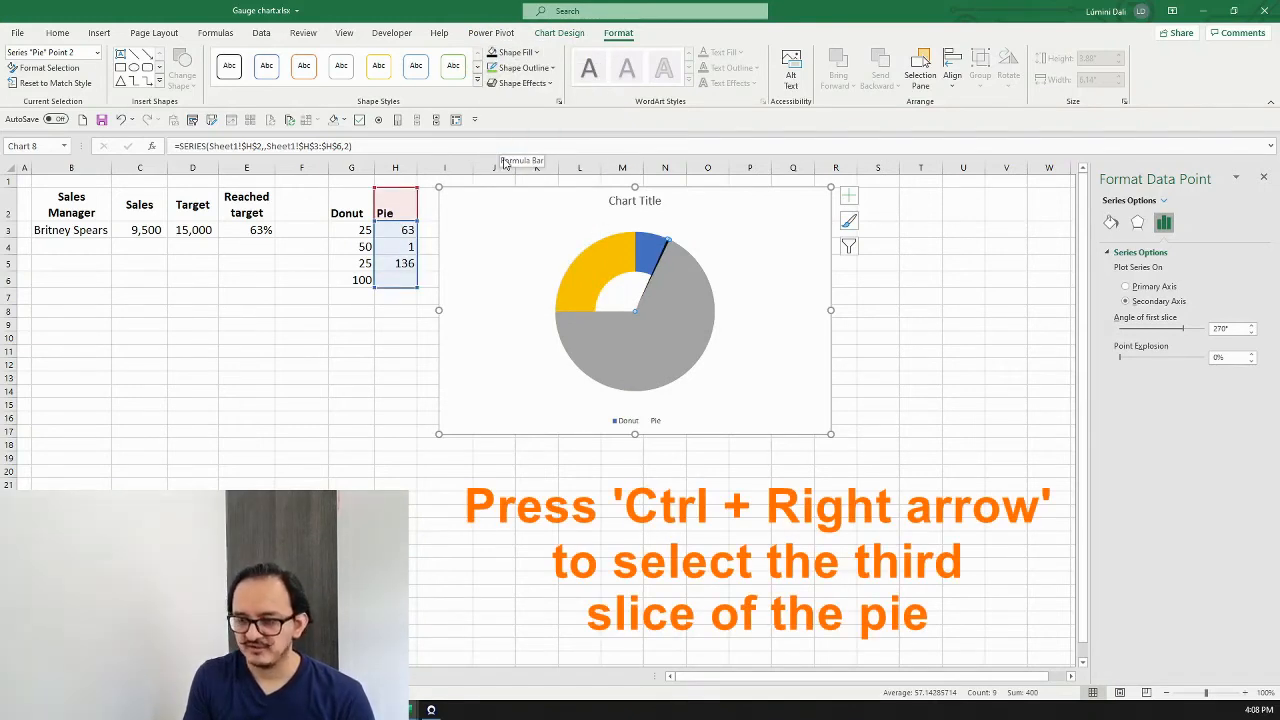
key("Ctrl+Right")
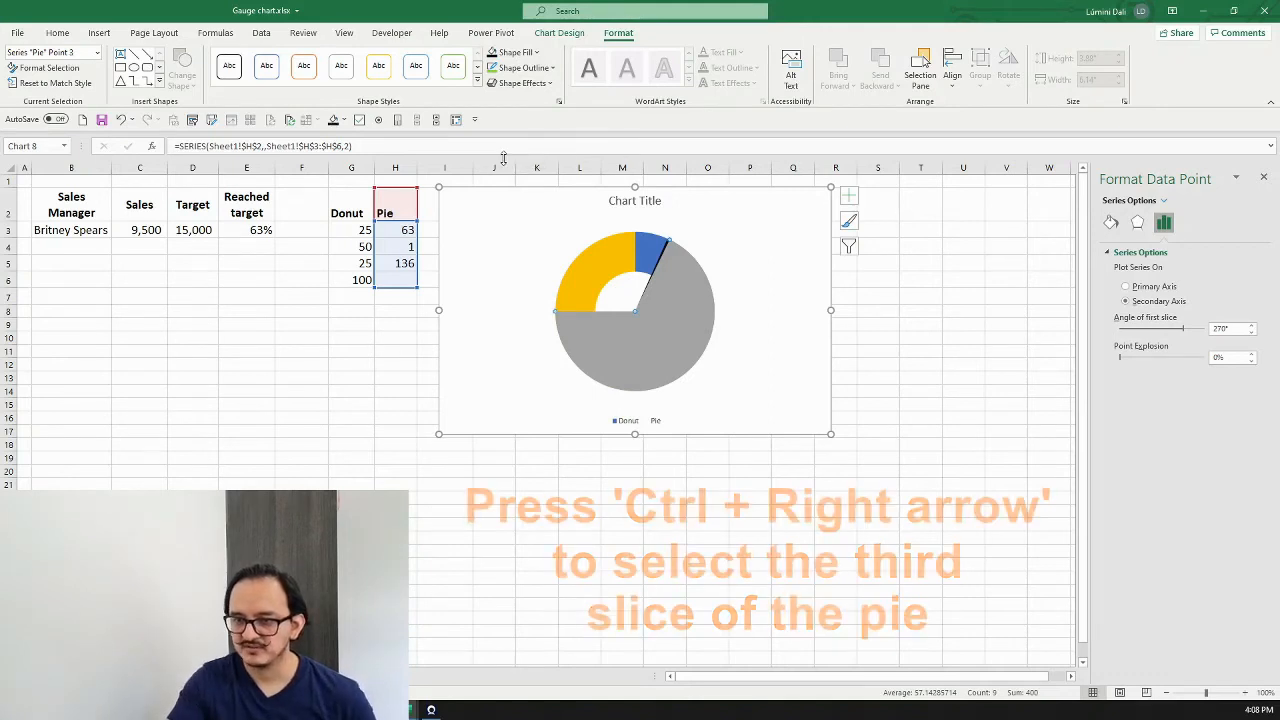
left_click(510, 52)
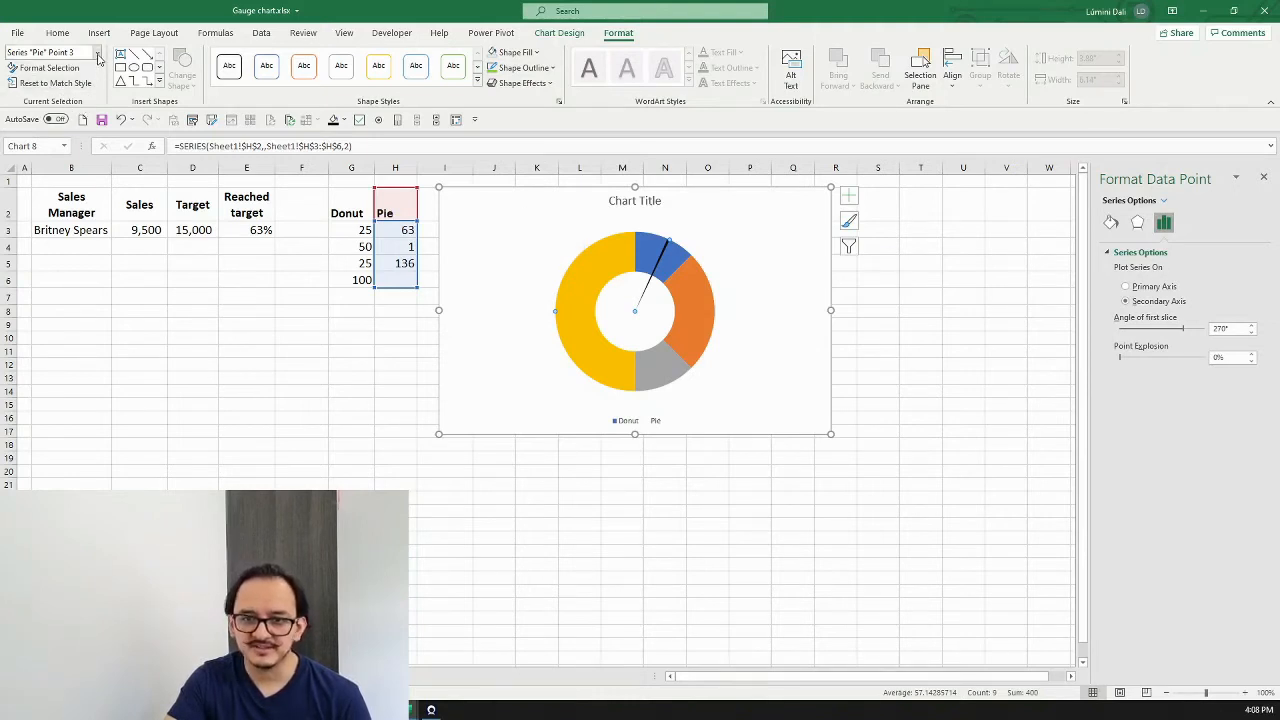
Select Series 'Donut' and set its first-slice angle to 270°.
left_click(97, 53)
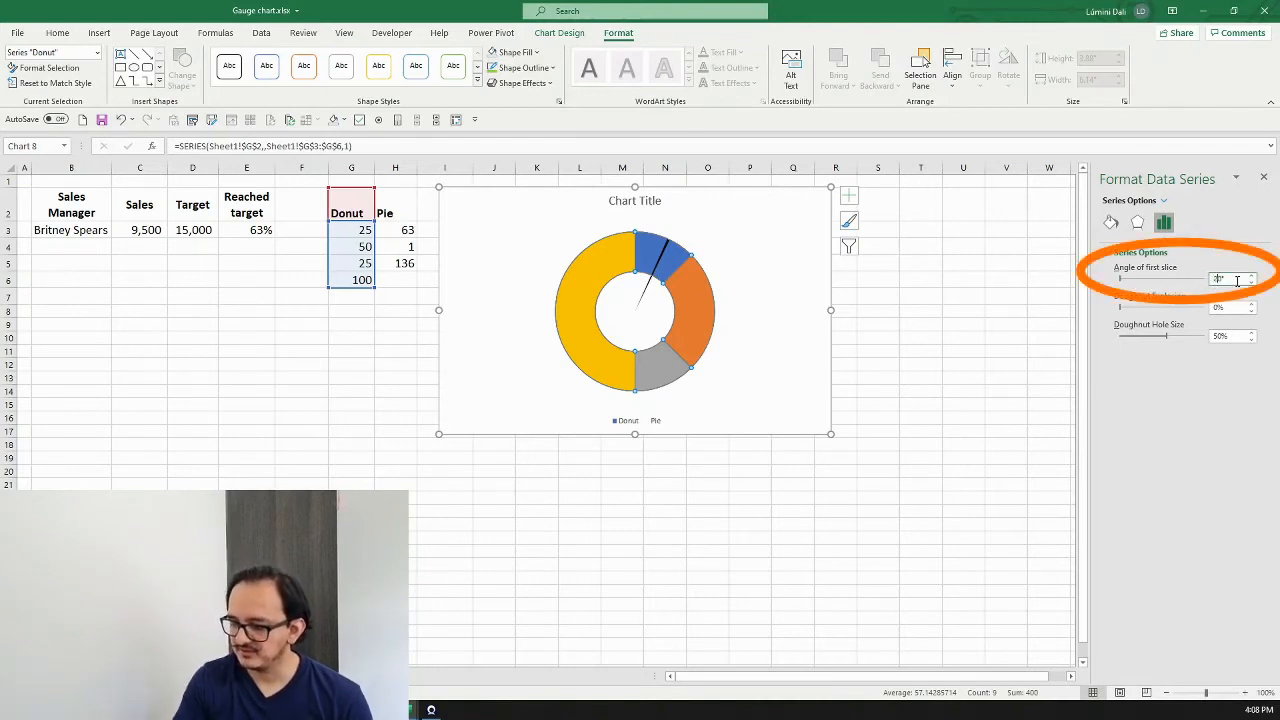
type("270")
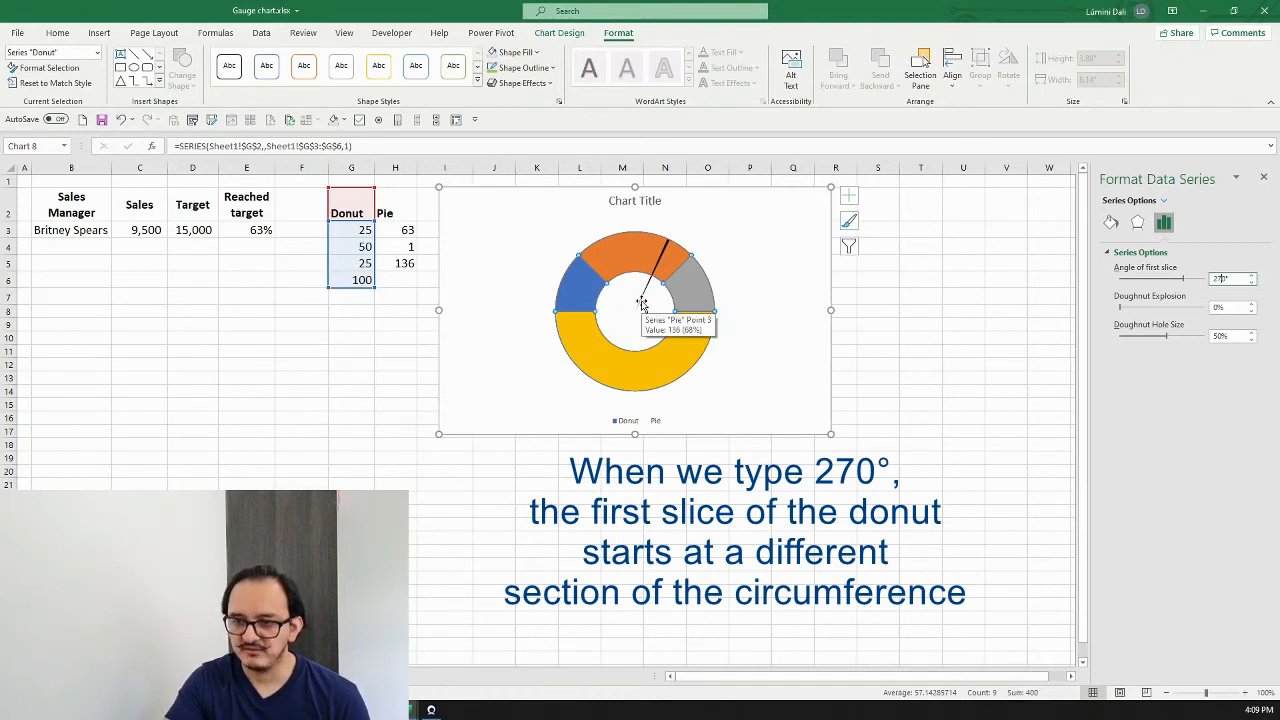
mouse_move(588, 291)
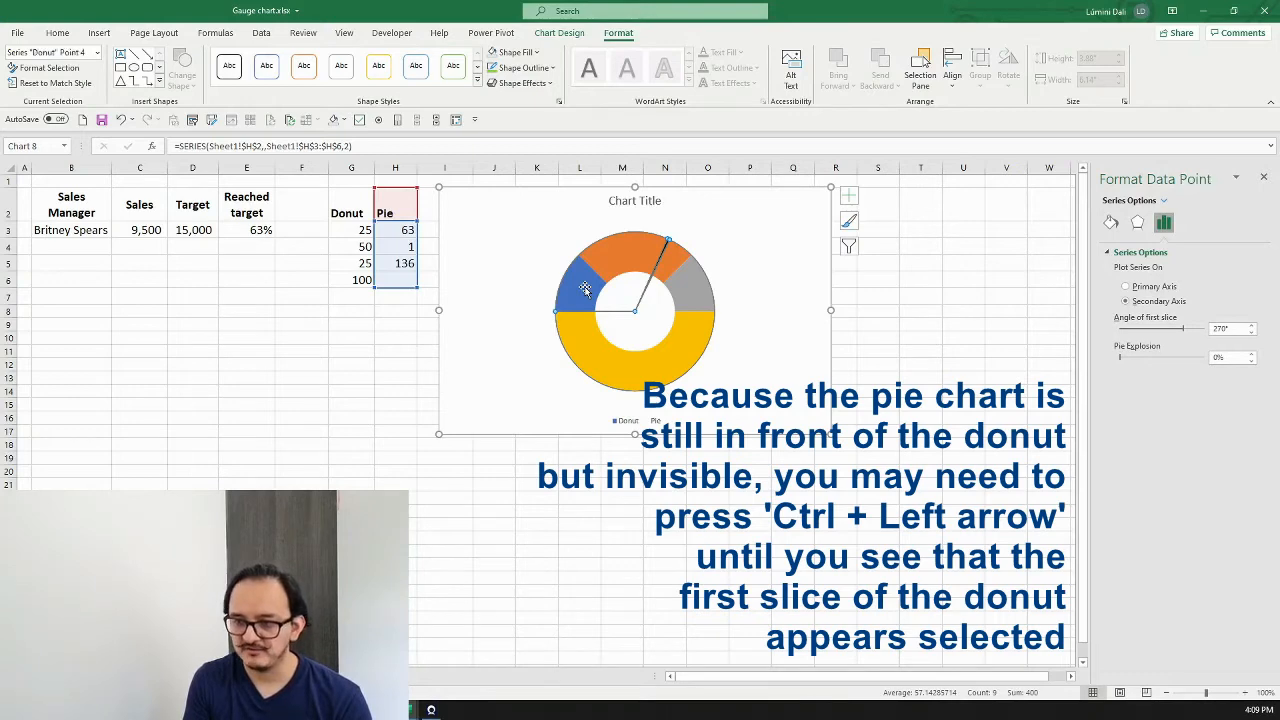
Fill the donut slices red, yellow and green and give the bottom slice No Fill.
left_click(848, 195)
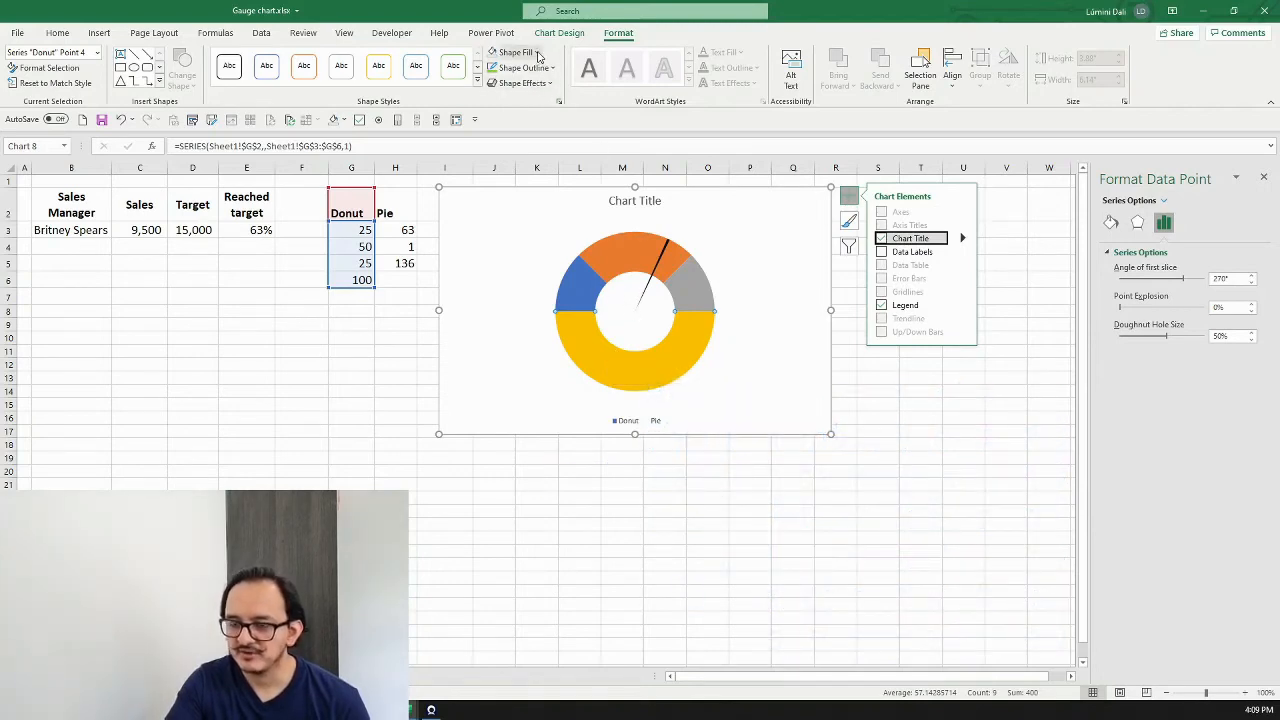
left_click(511, 52)
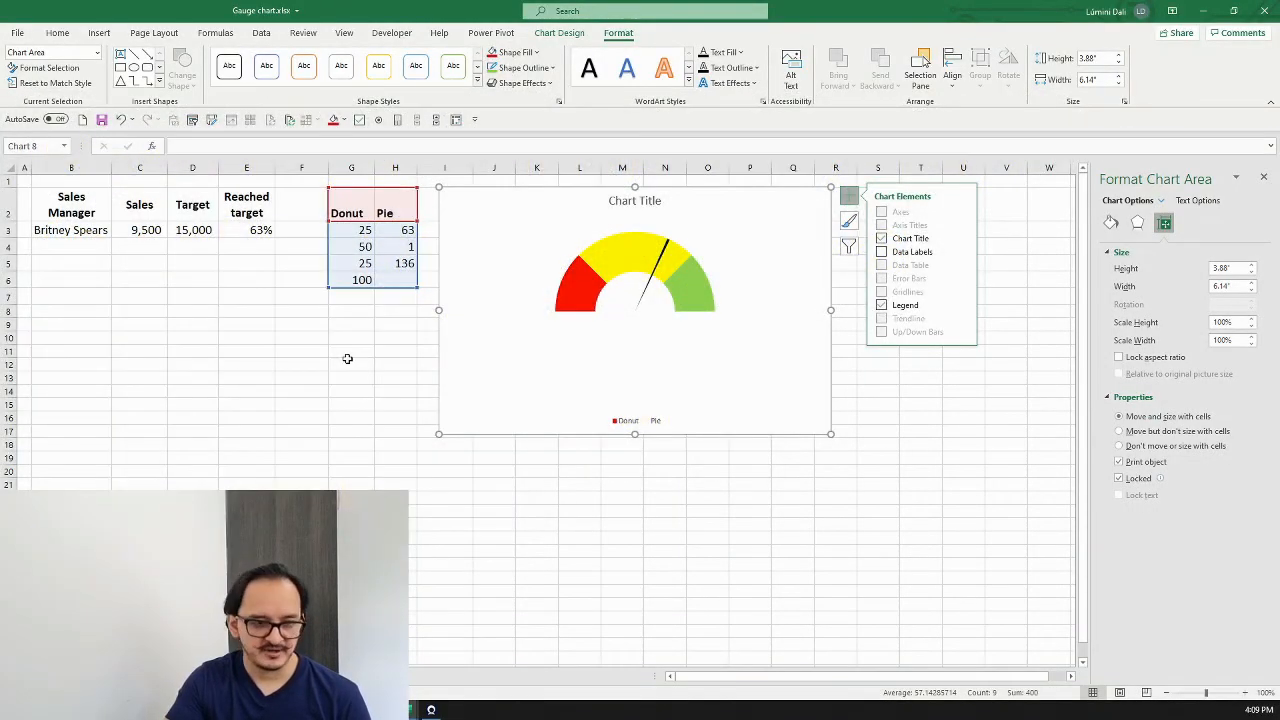
left_click(351, 363)
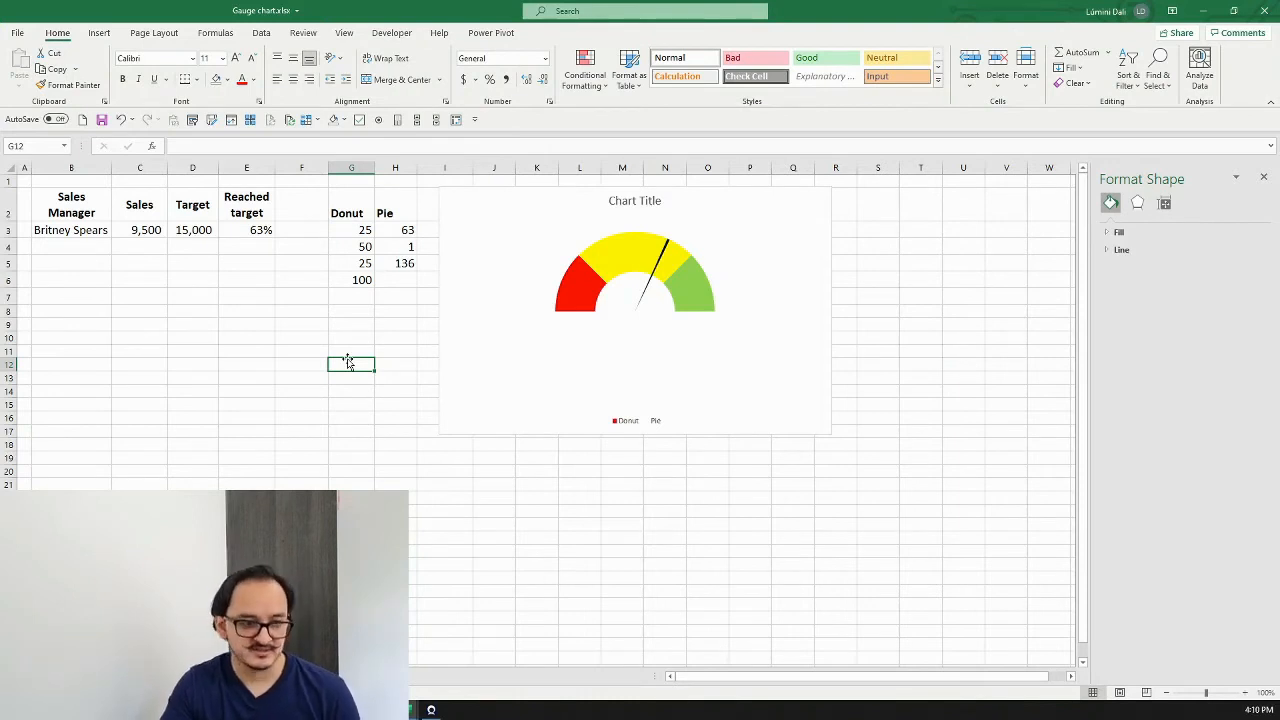
Change Target in D3 to 20000 and Sales in C3 to 19500.
left_click(192, 230)
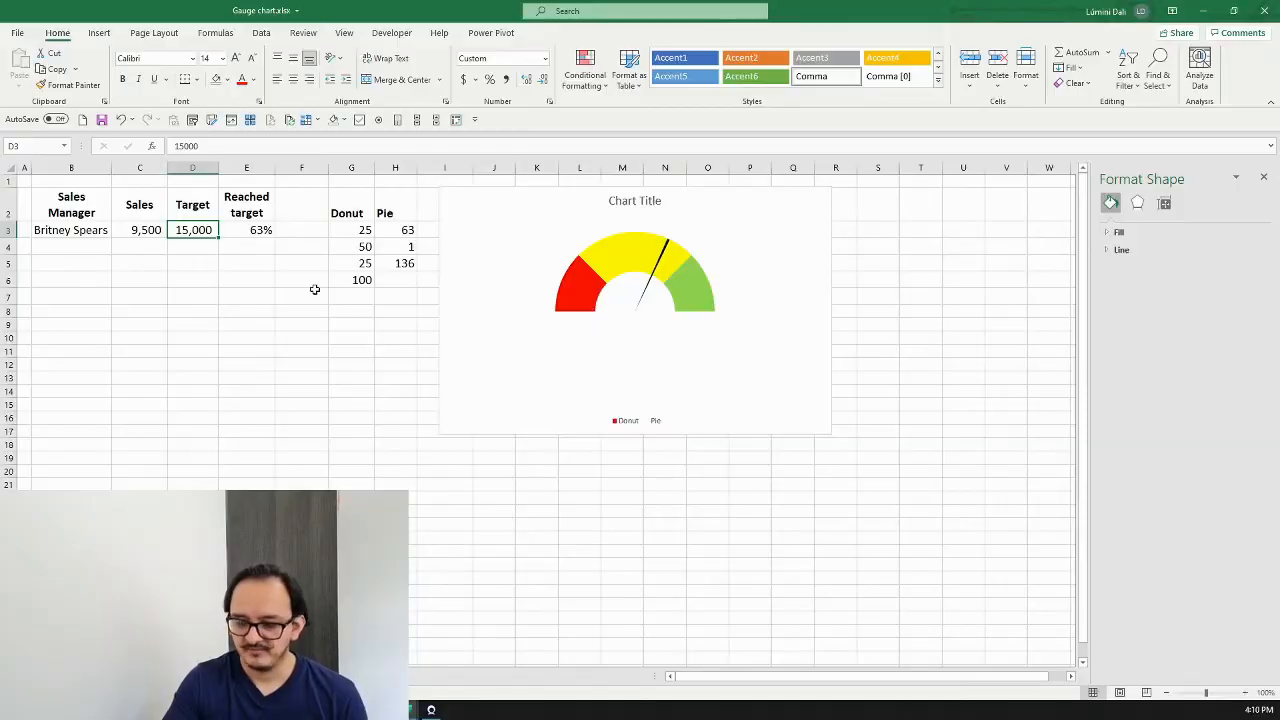
type("2")
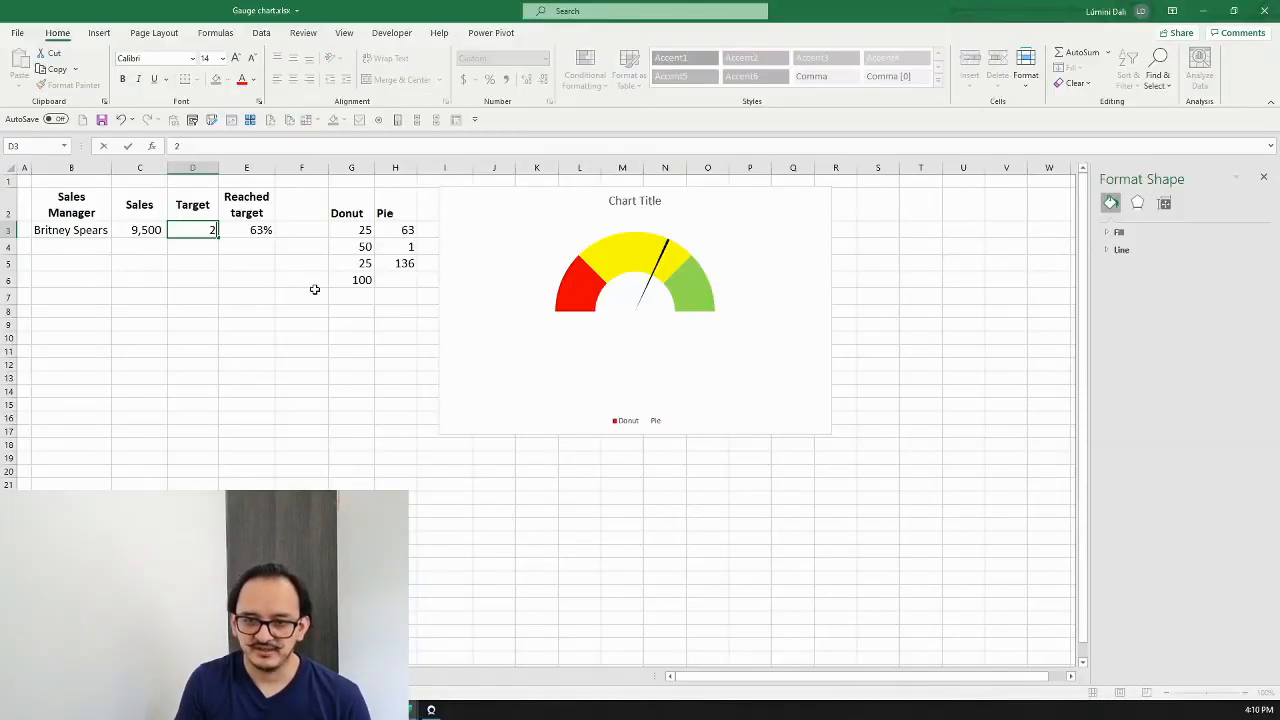
type("0000")
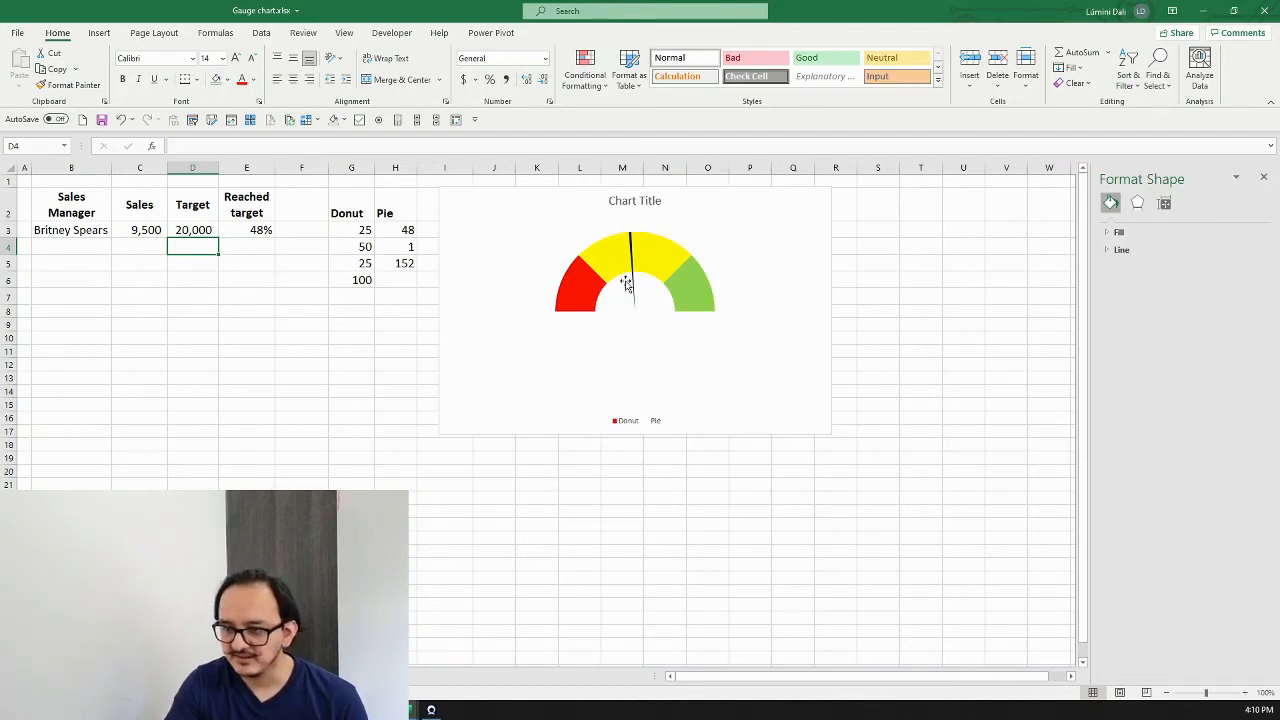
mouse_move(675, 300)
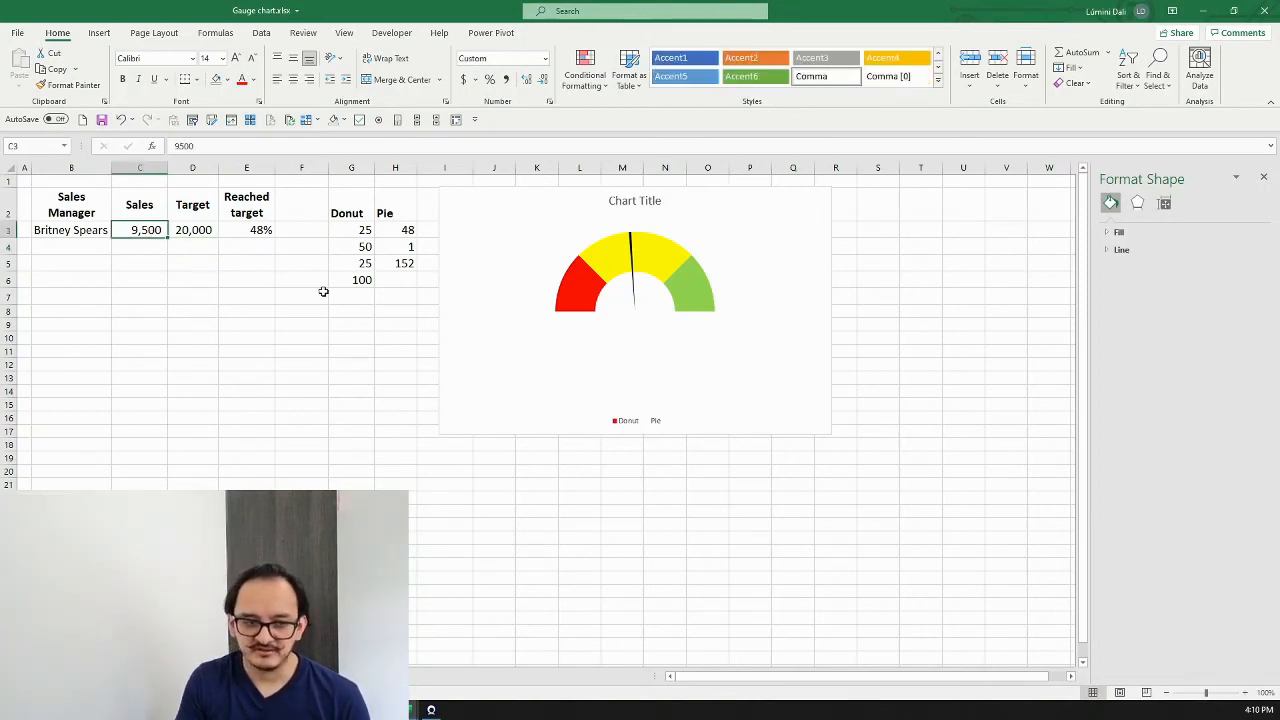
type("19")
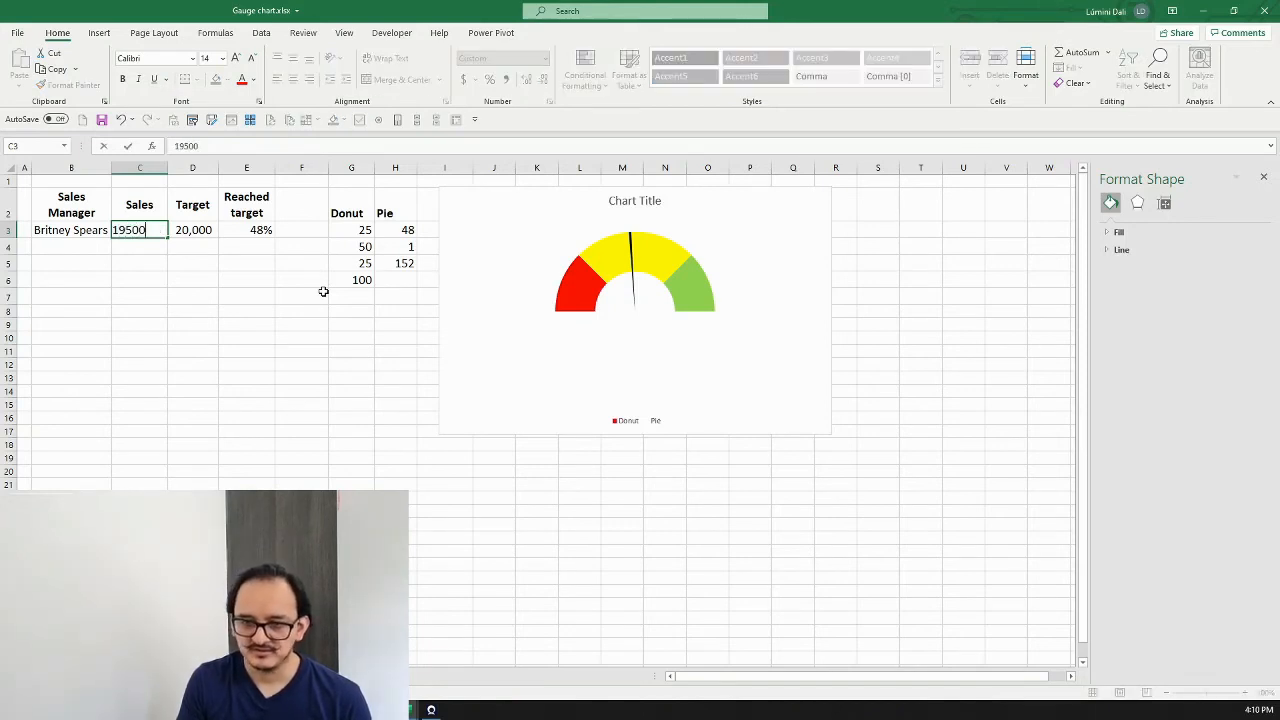
key("Enter")
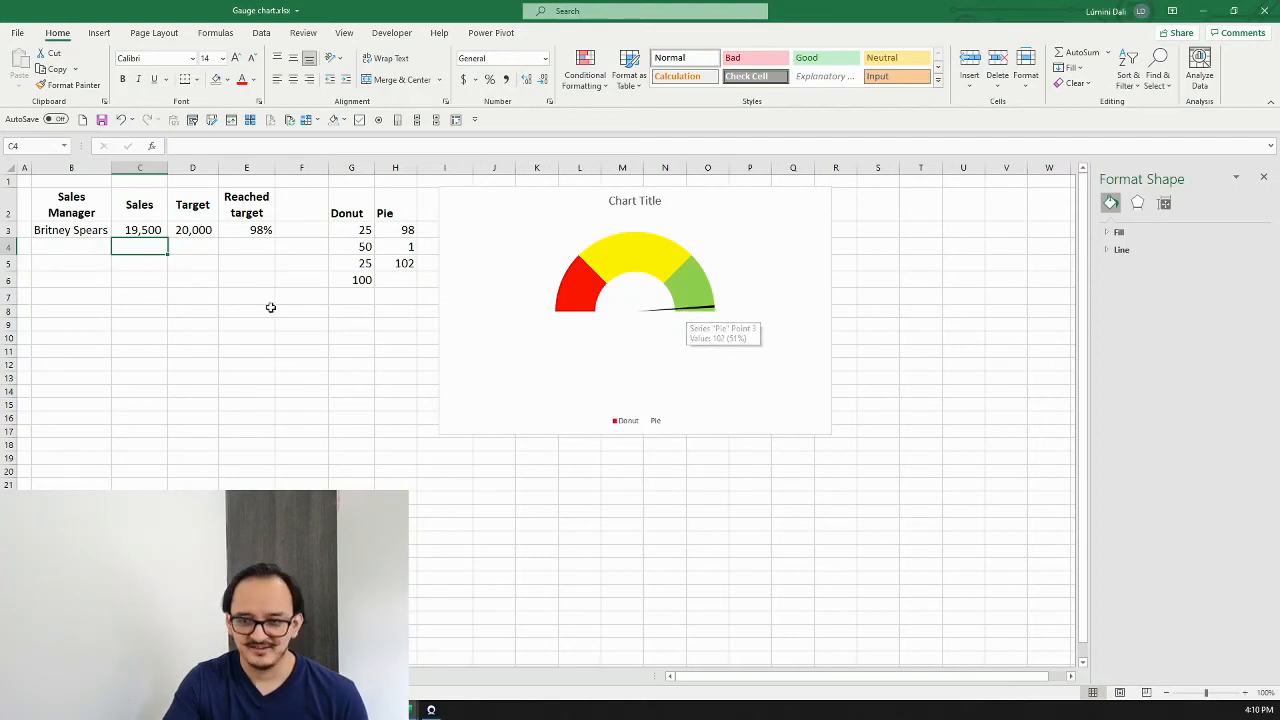
Enter 15, 10 and 75 into the Donut cells G3:G5.
left_click(246, 263)
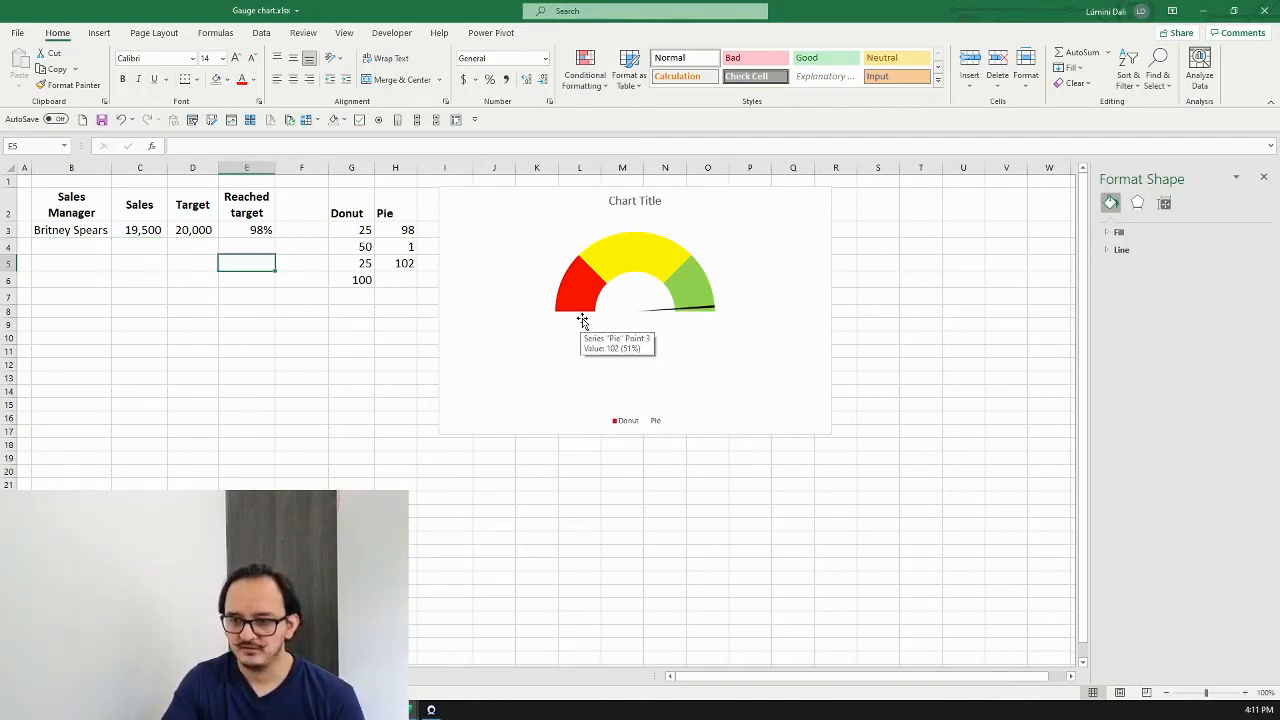
mouse_move(647, 273)
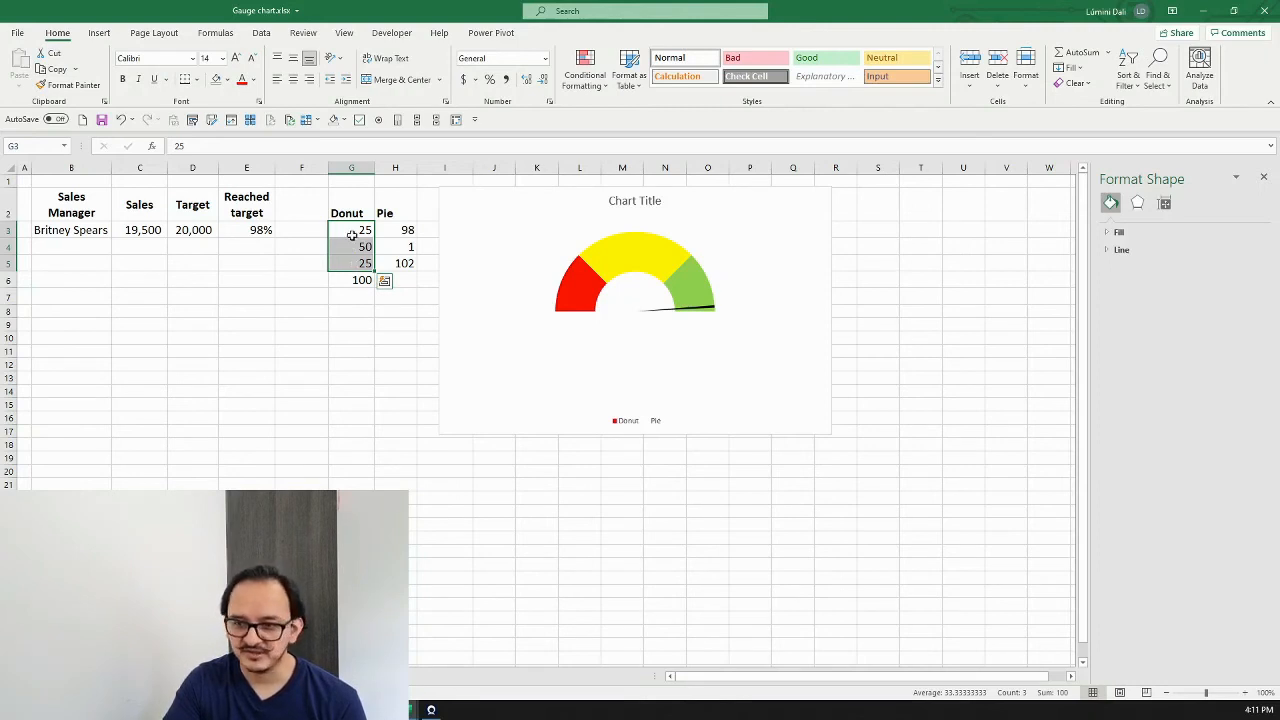
type("15")
left_click(351, 246)
type("10")
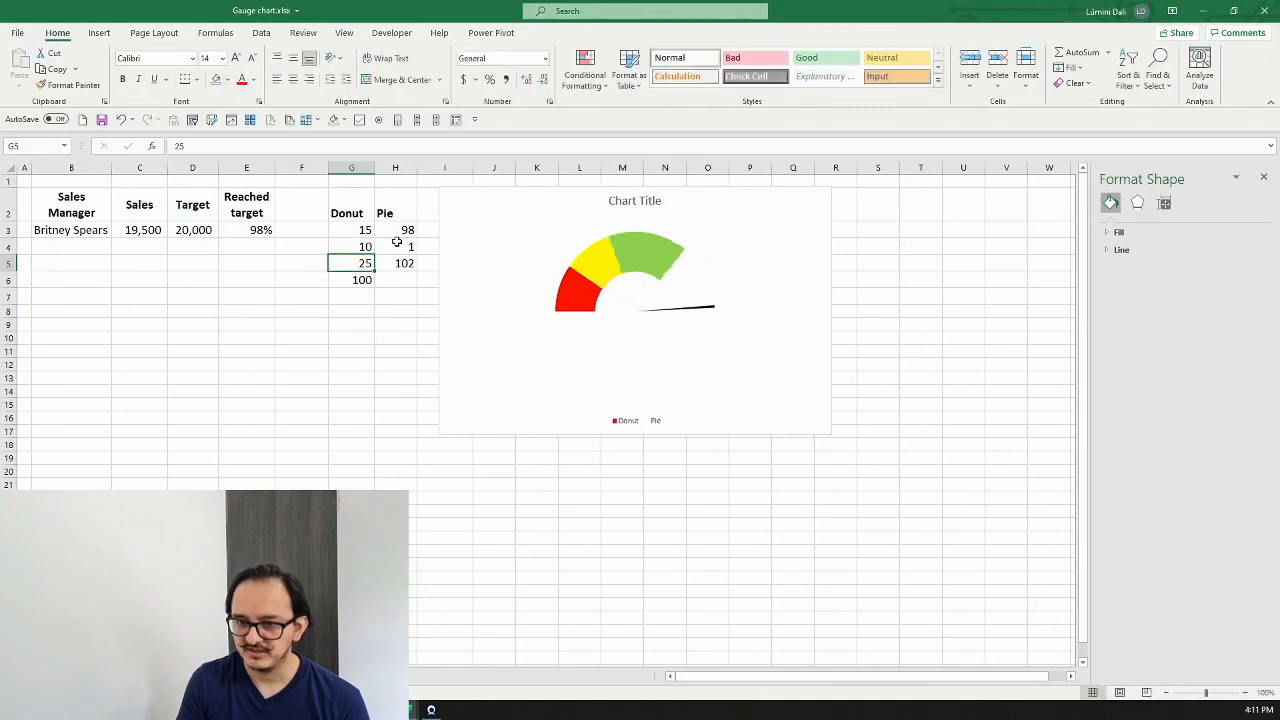
type("7")
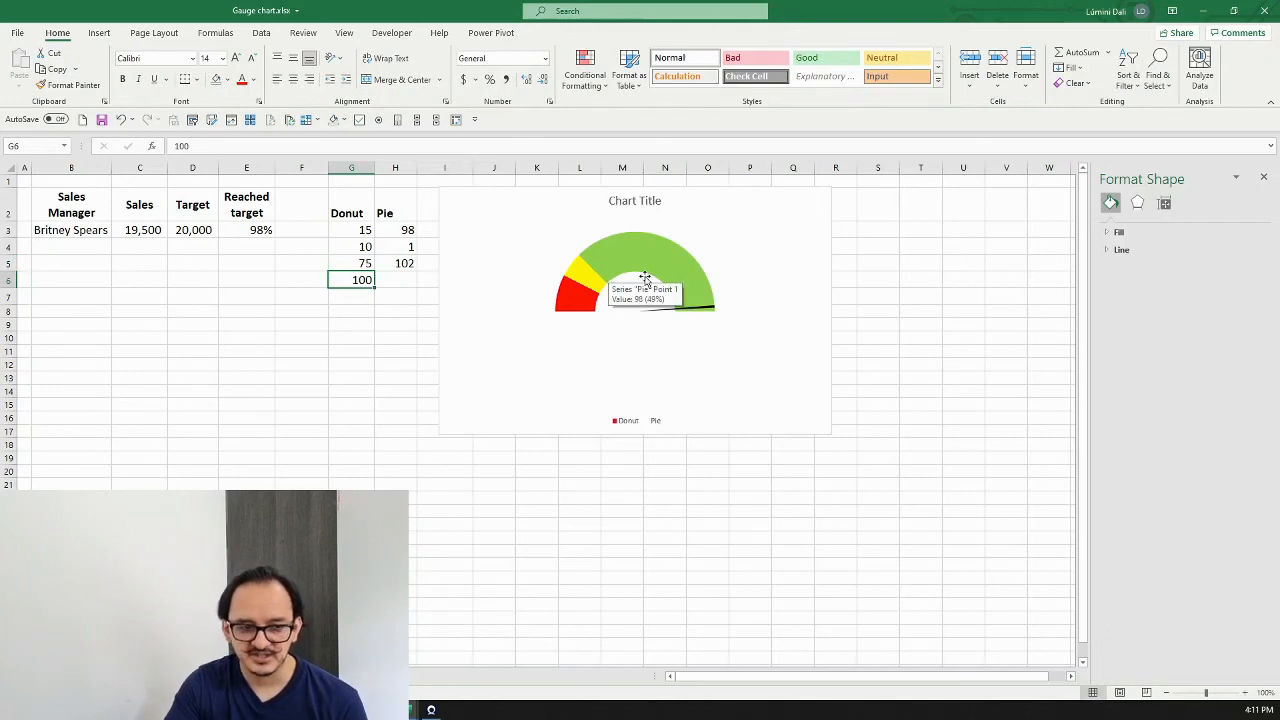
mouse_move(448, 270)
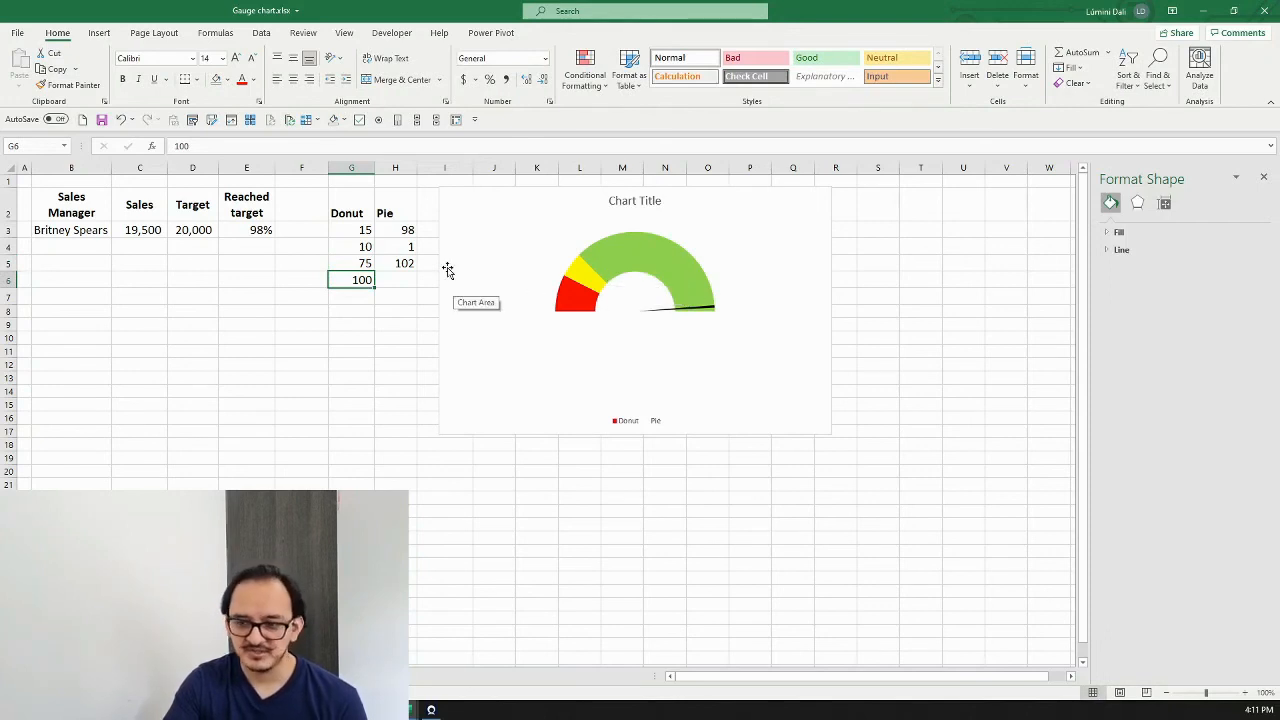
mouse_move(588, 304)
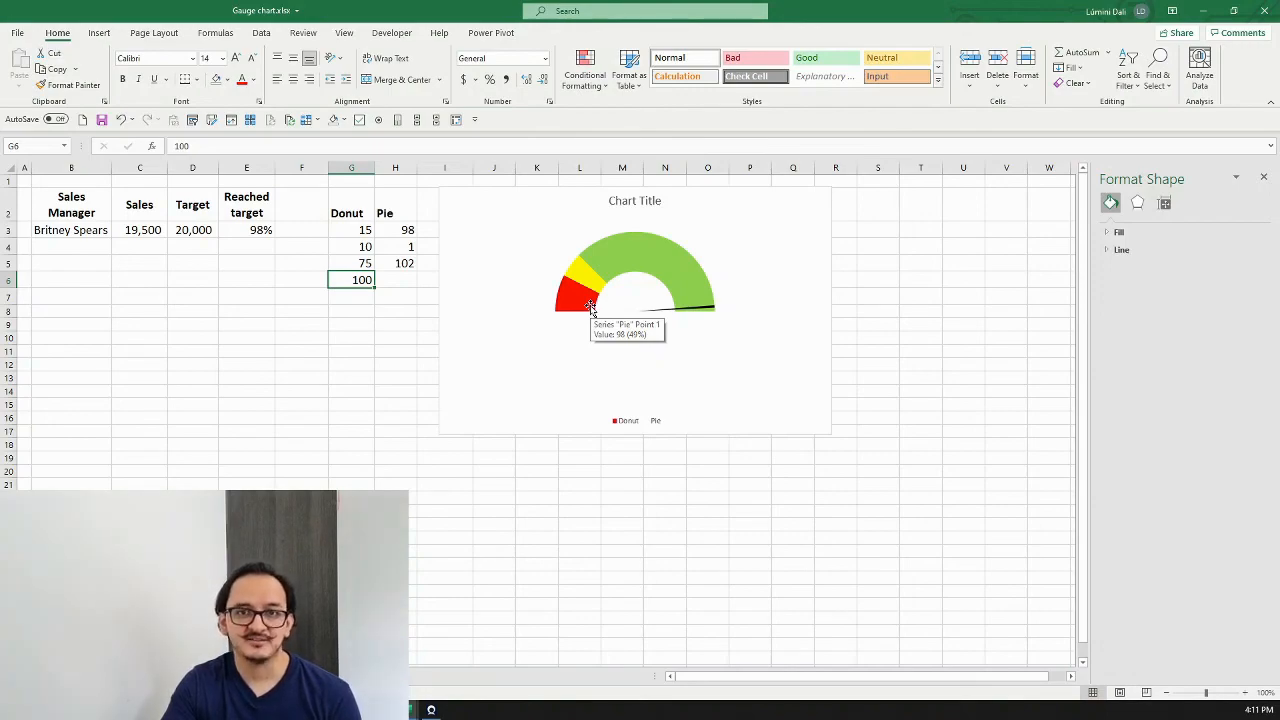
mouse_move(310, 324)
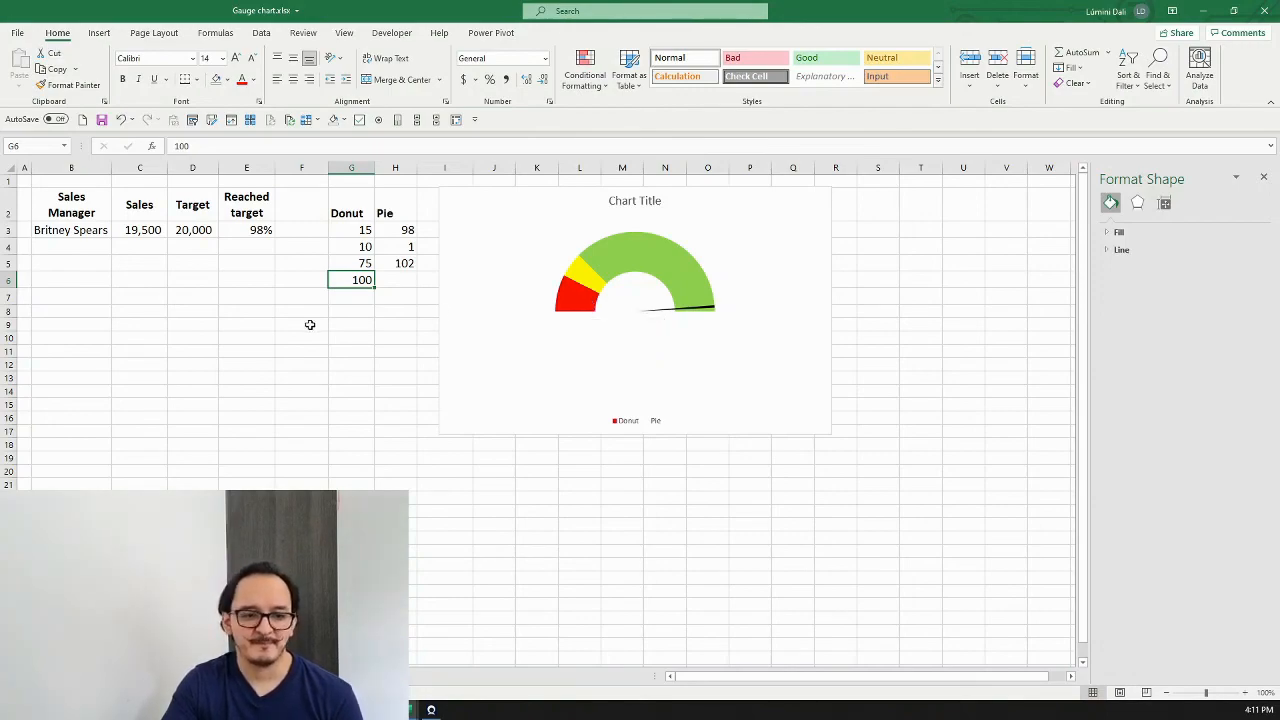